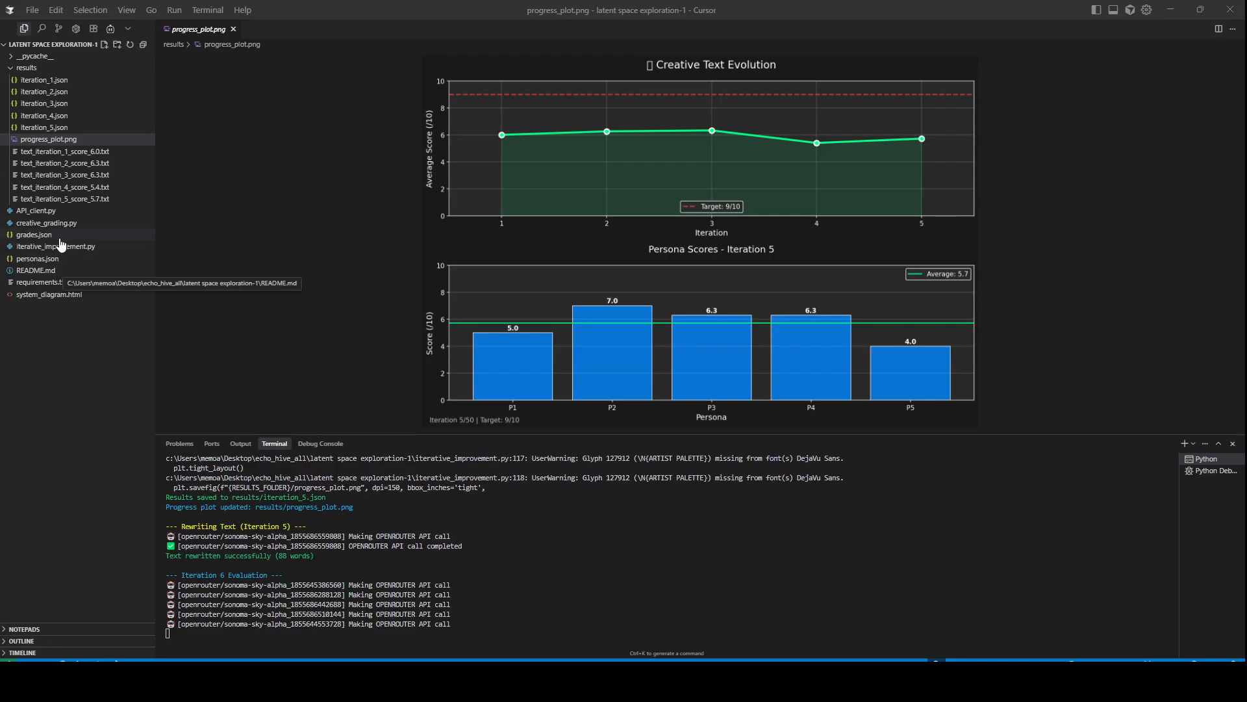
pyautogui.moveTo(46, 222)
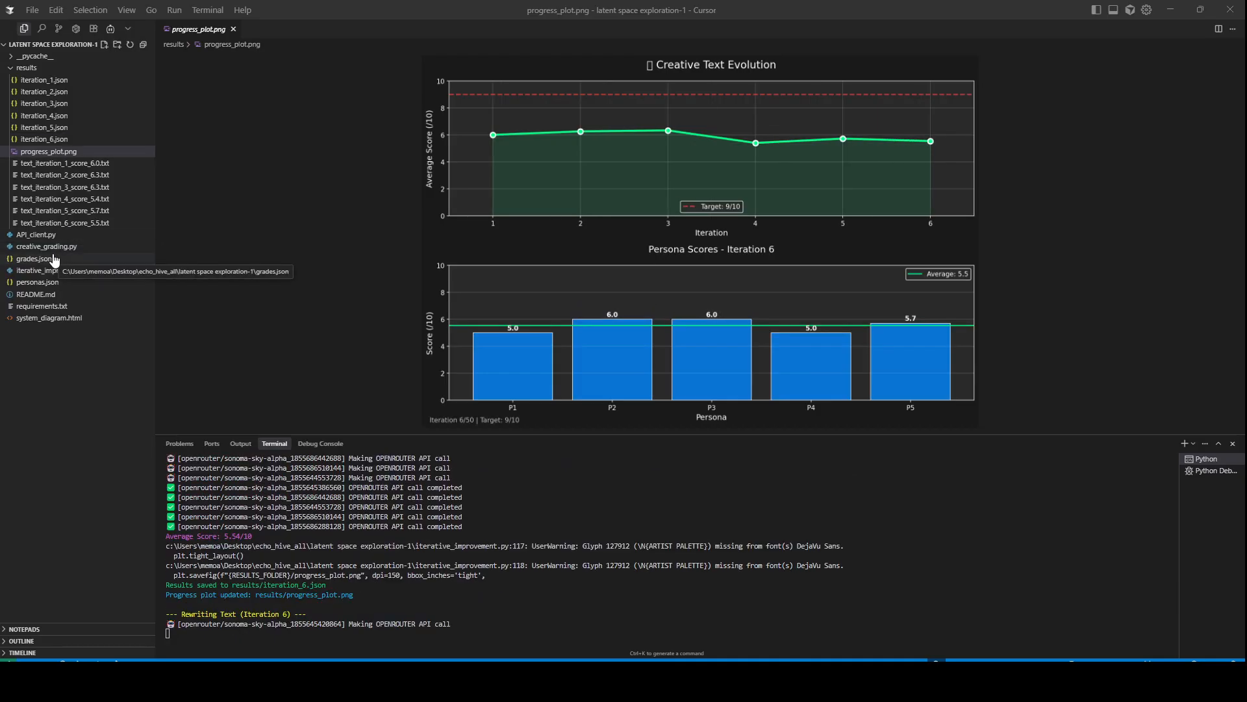
# Review the project README, the iteration 8 results and the latest progress plot
pyautogui.click(37, 294)
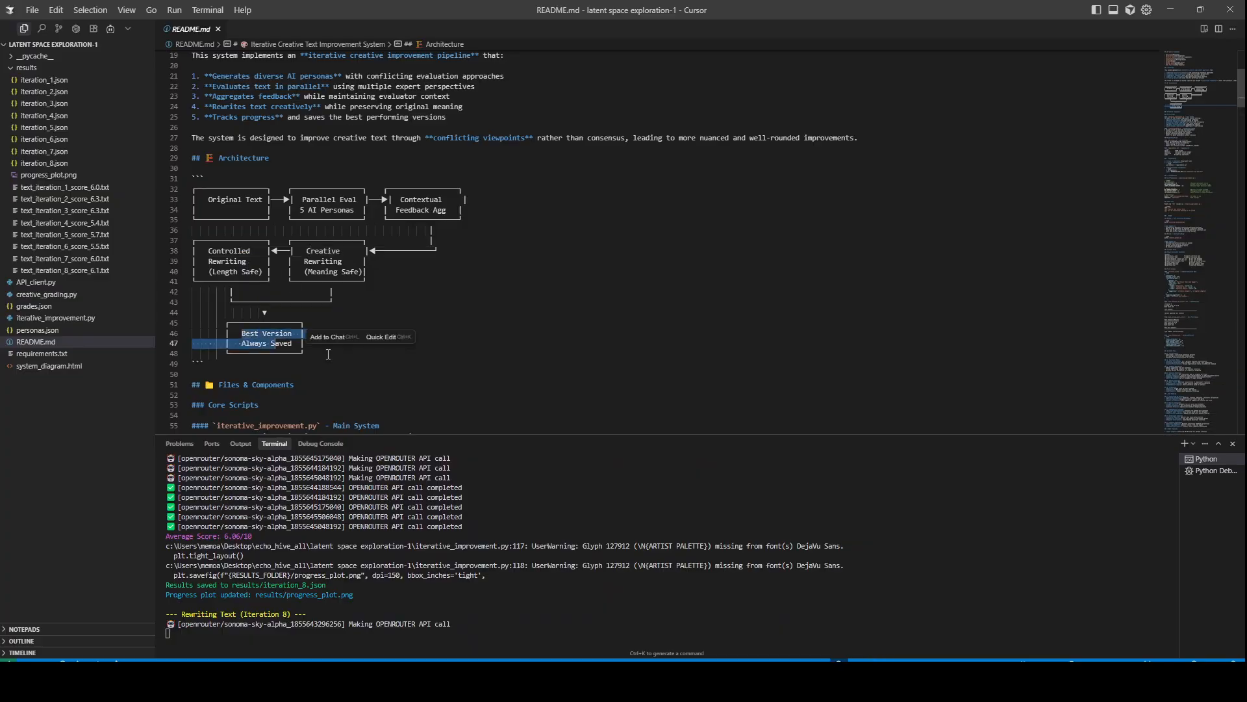
pyautogui.click(45, 164)
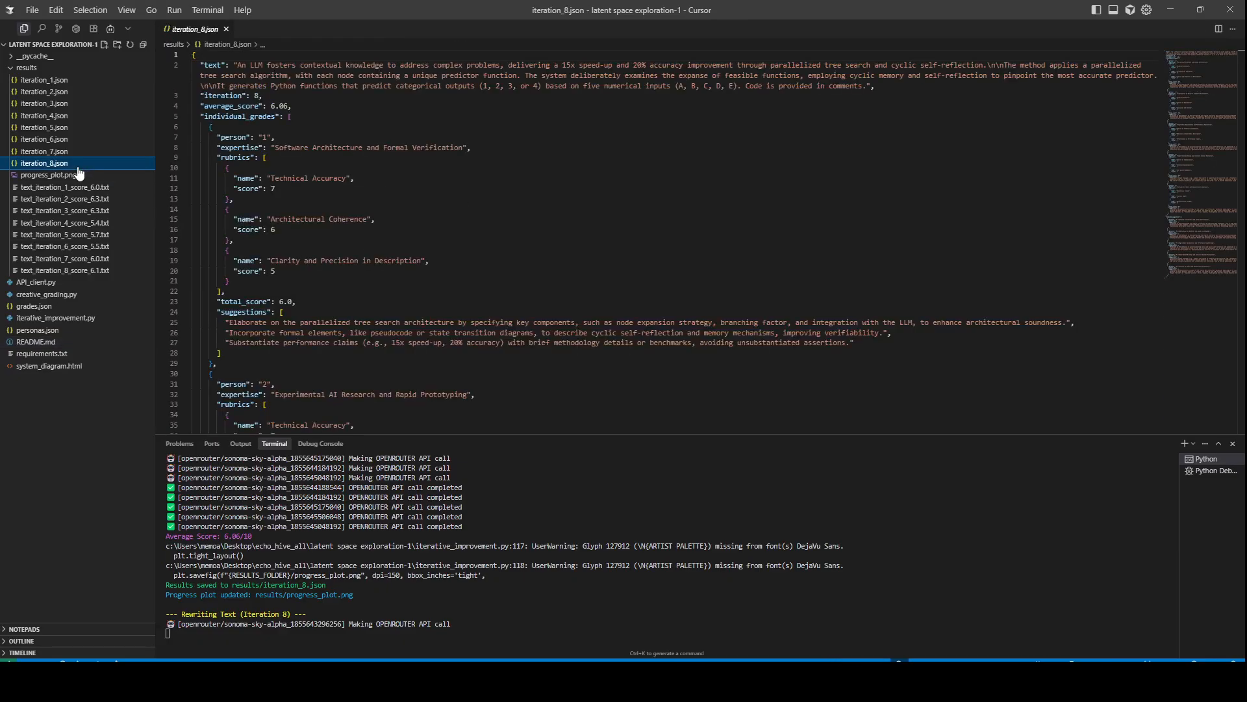
pyautogui.click(48, 174)
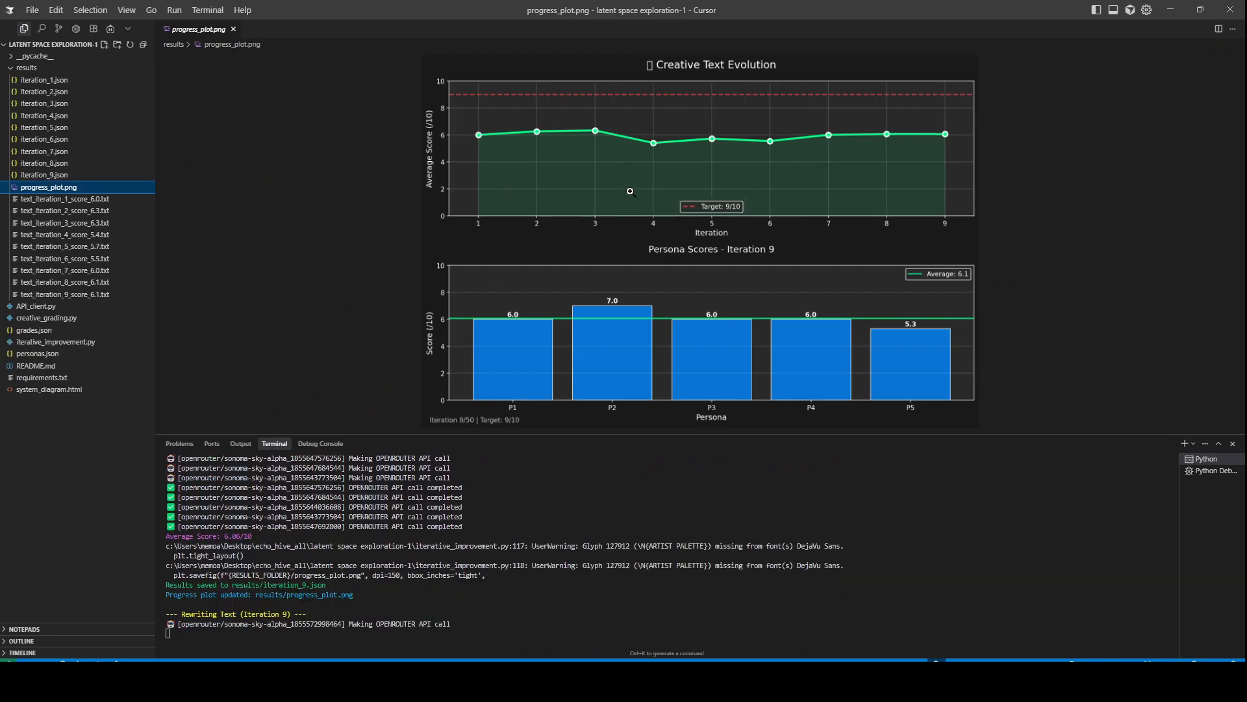
pyautogui.moveTo(99, 294)
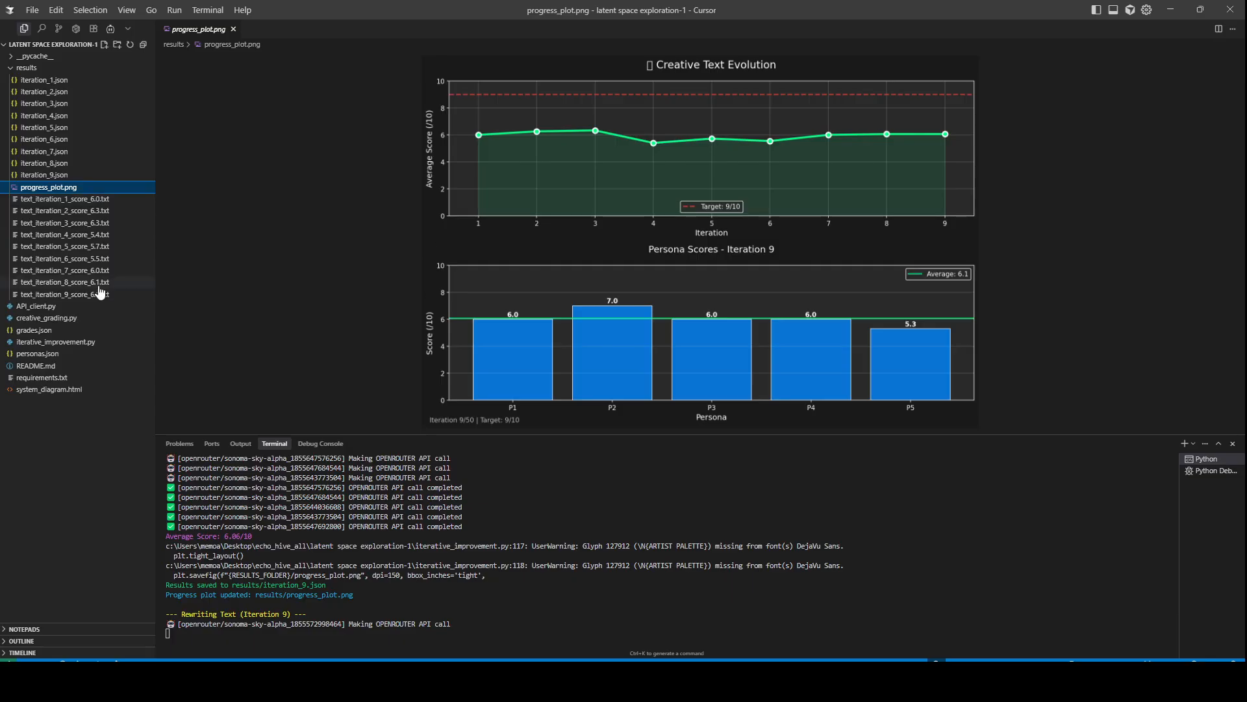
pyautogui.click(65, 198)
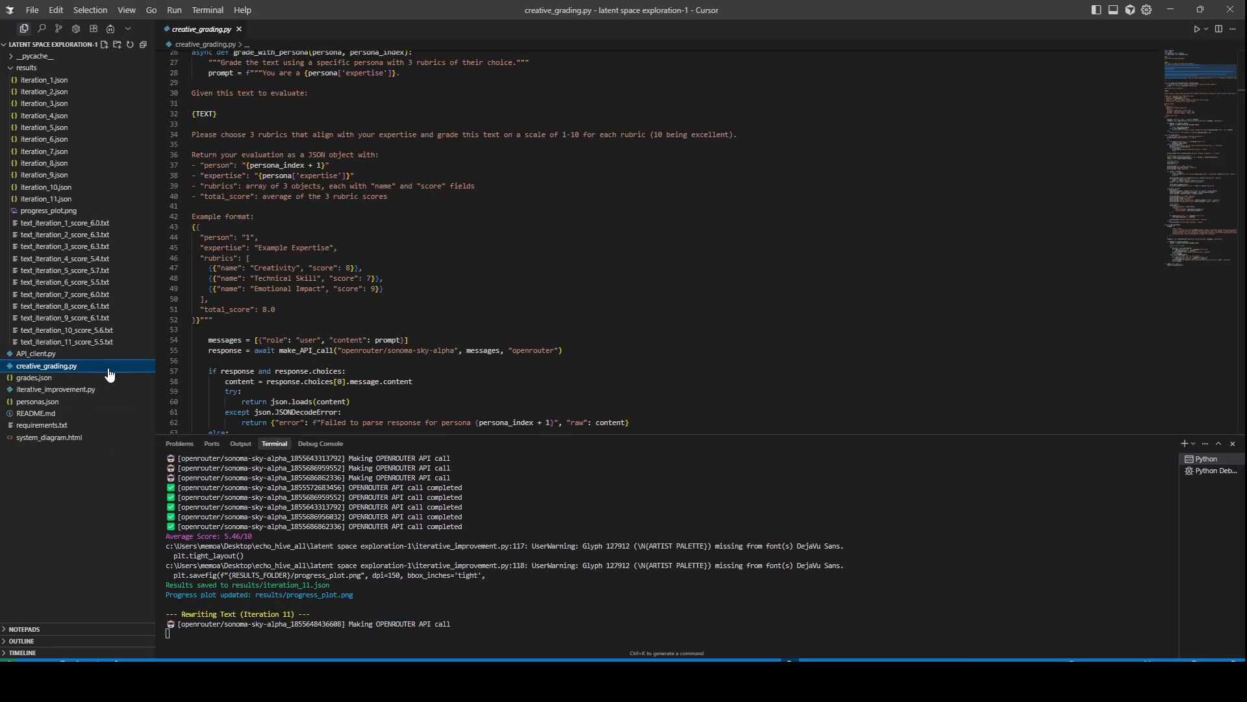
pyautogui.click(47, 210)
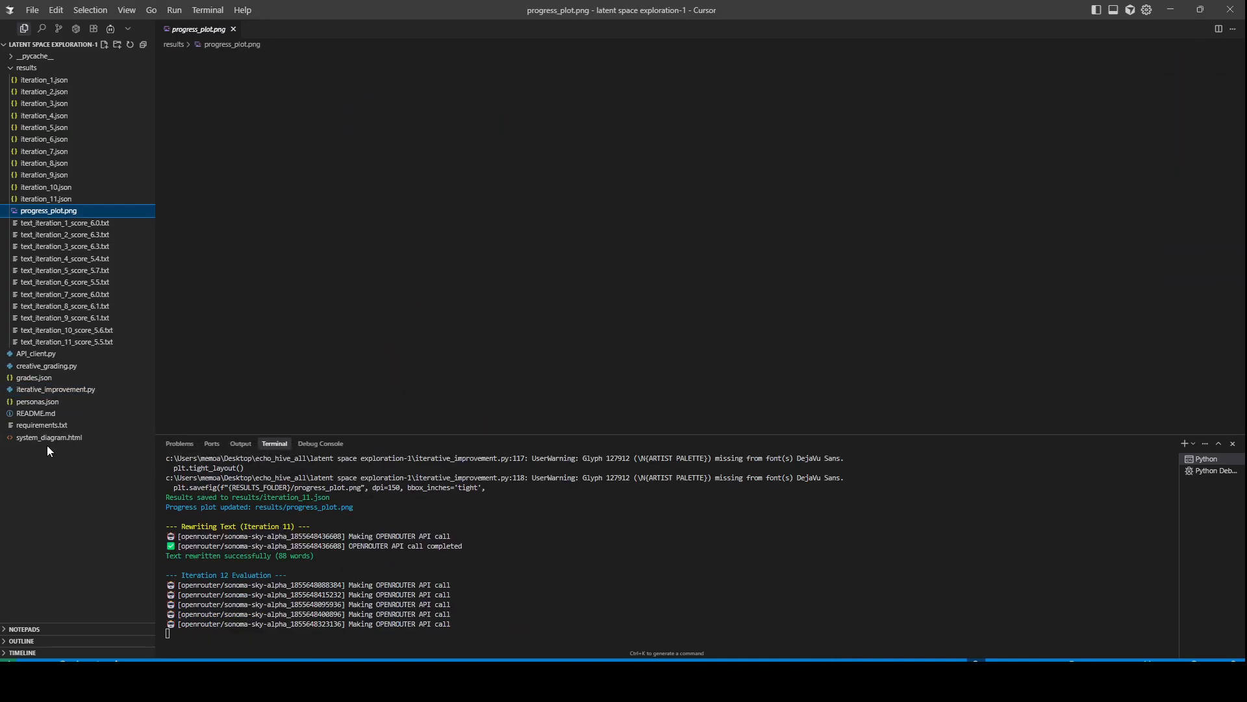
# Show system_diagram.html with its rendered Iterative Creative Improvement System flowchart beside the source
pyautogui.click(49, 436)
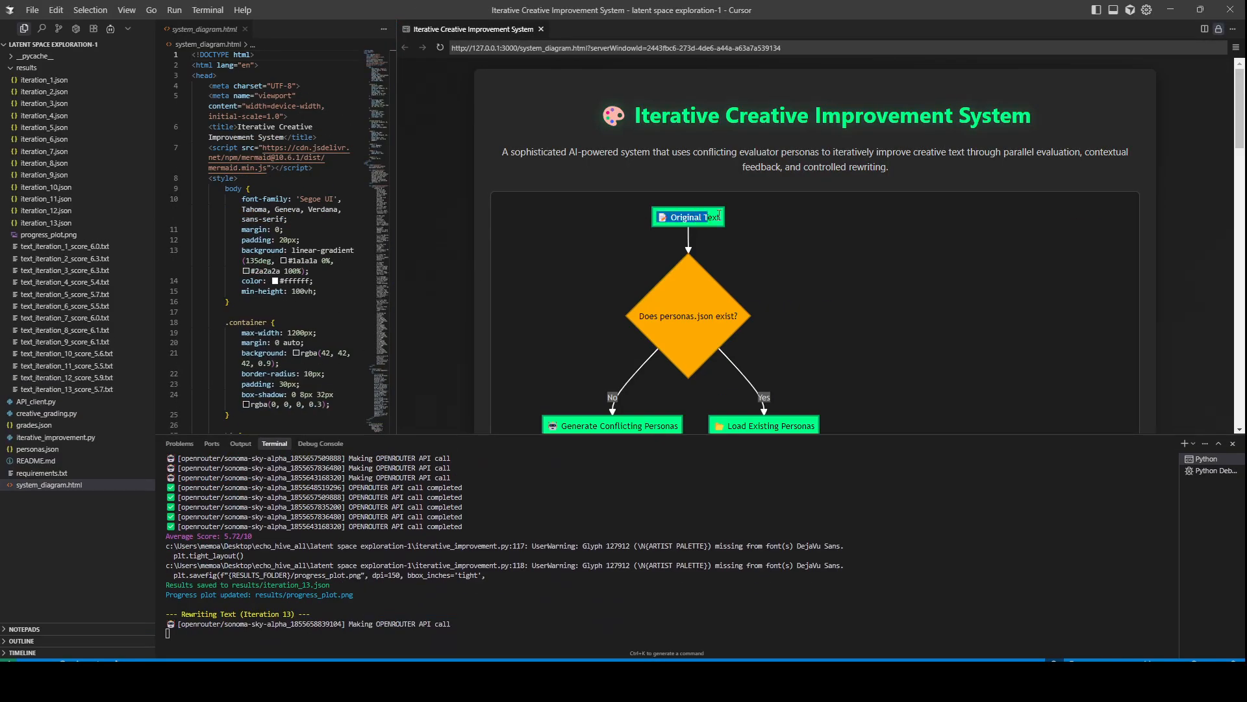
pyautogui.scroll(-3)
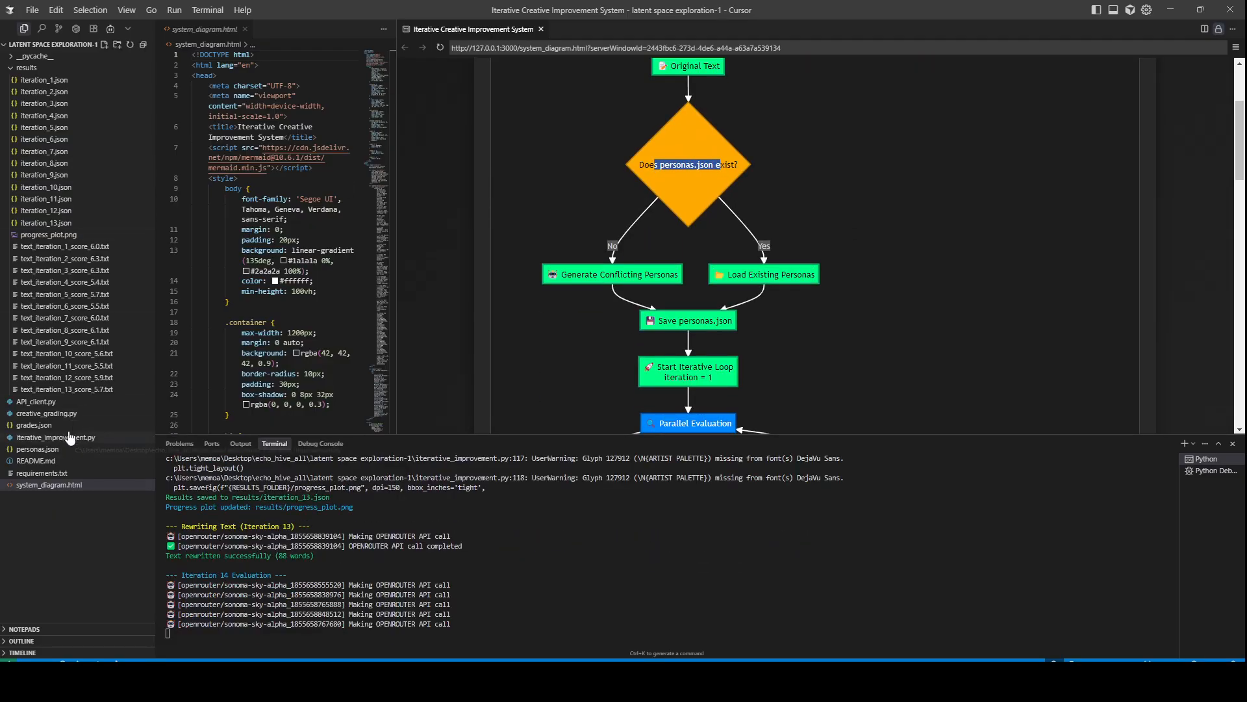
pyautogui.click(36, 448)
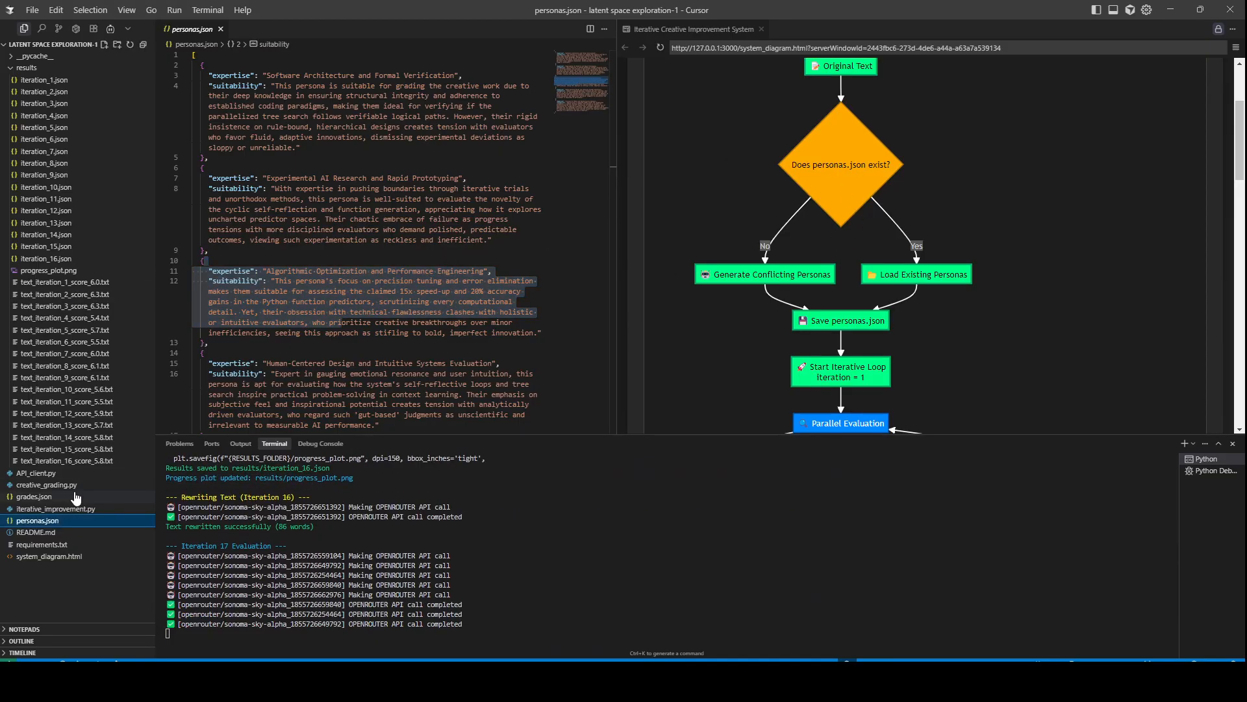
pyautogui.click(34, 496)
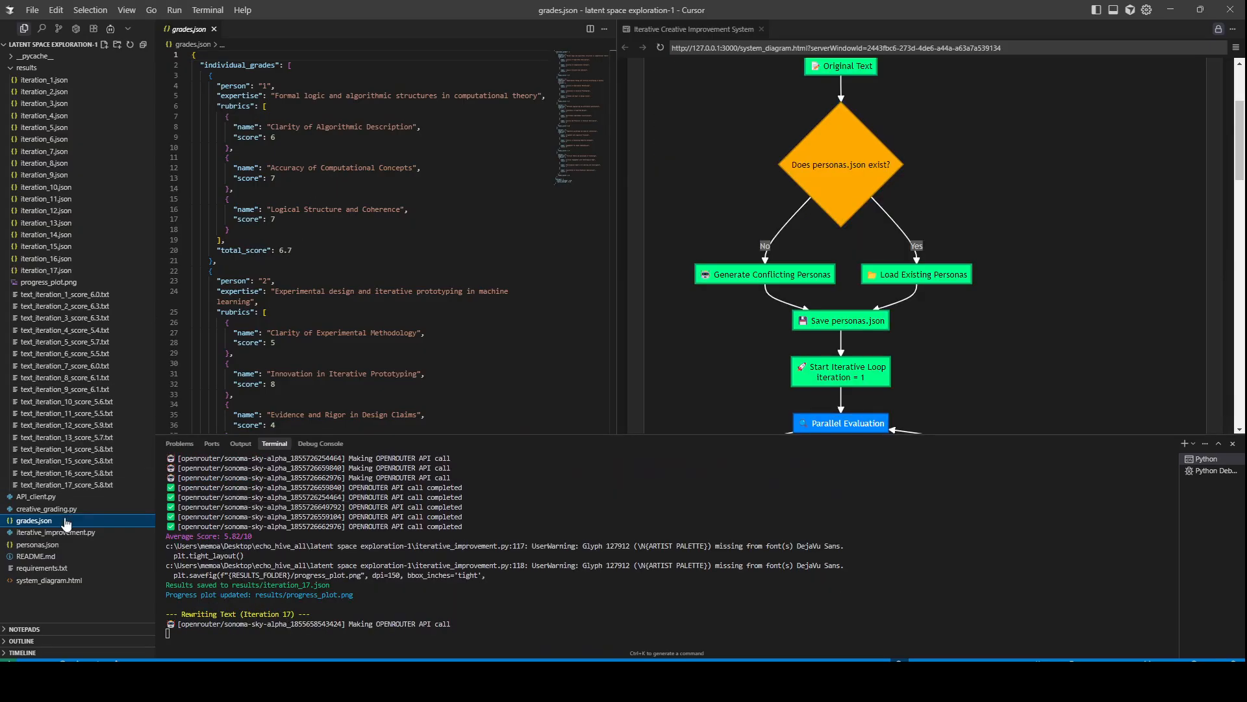
pyautogui.click(46, 508)
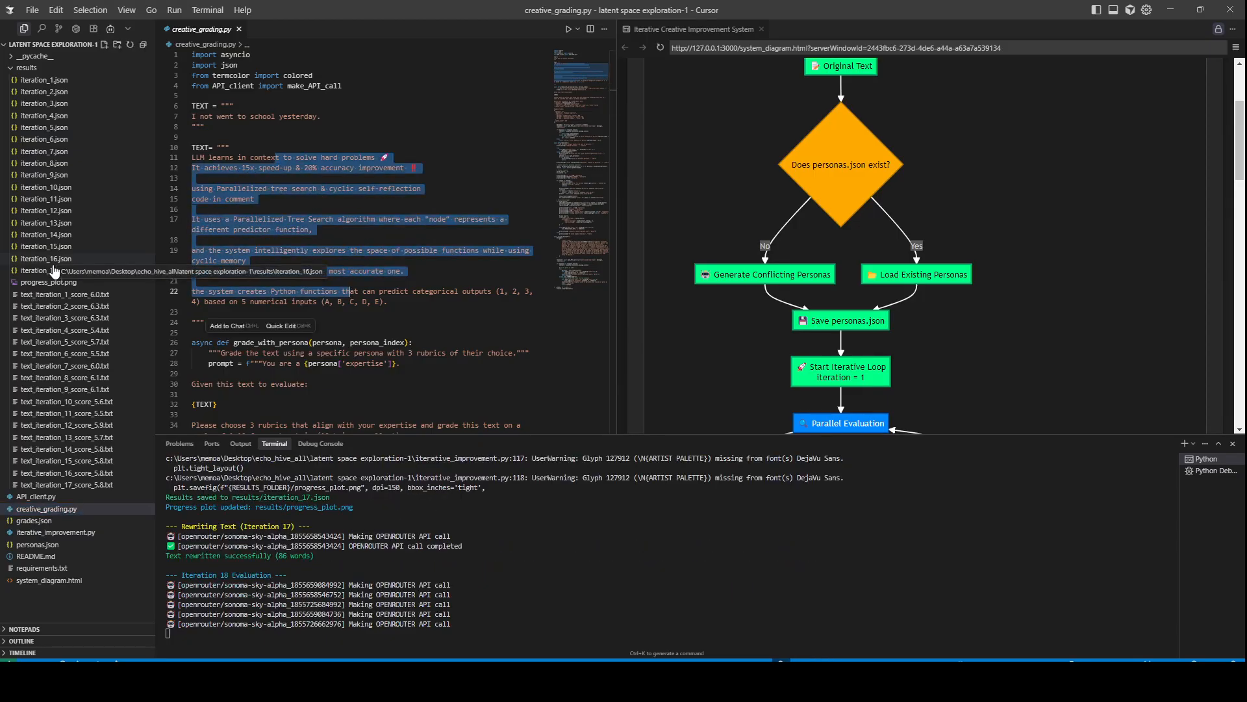
pyautogui.click(34, 568)
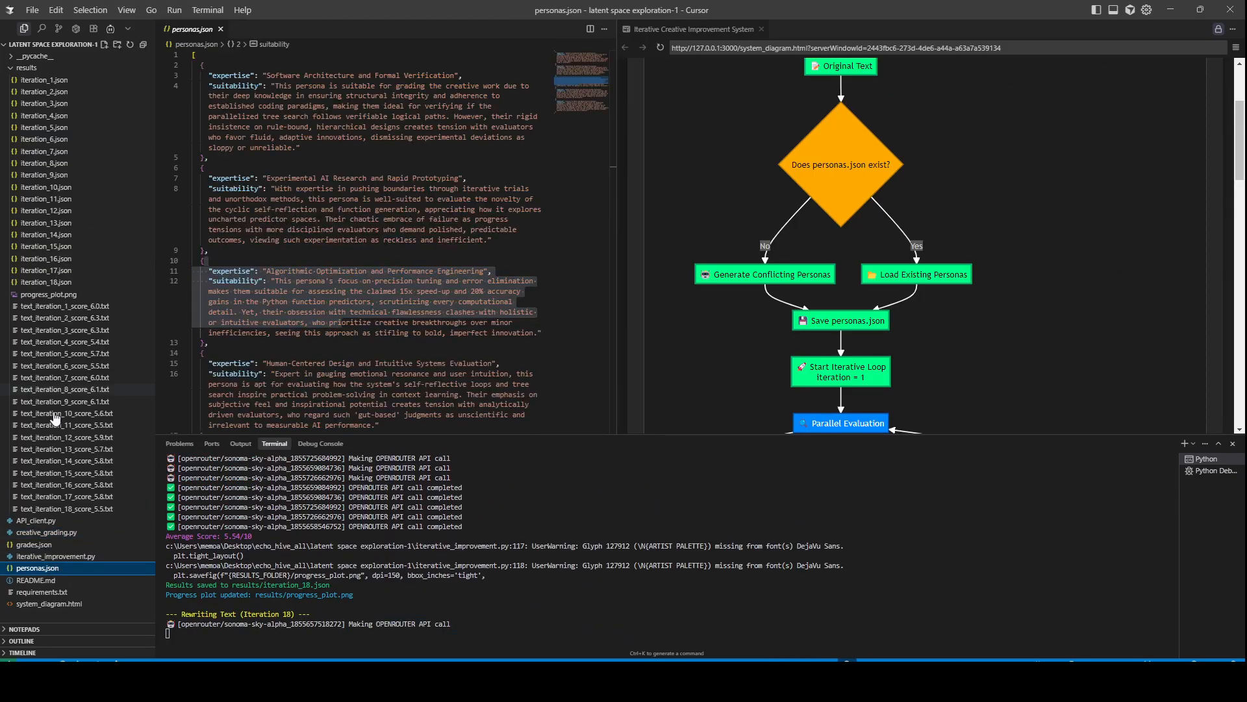
pyautogui.click(57, 555)
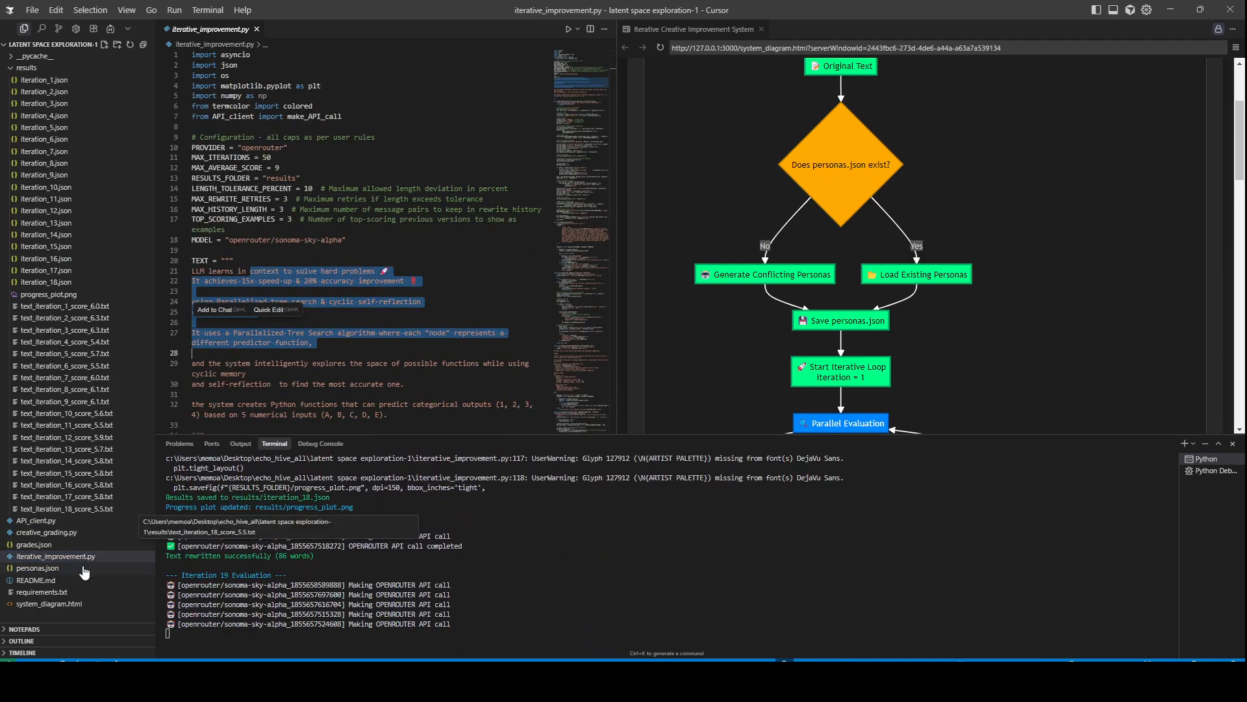
pyautogui.click(38, 568)
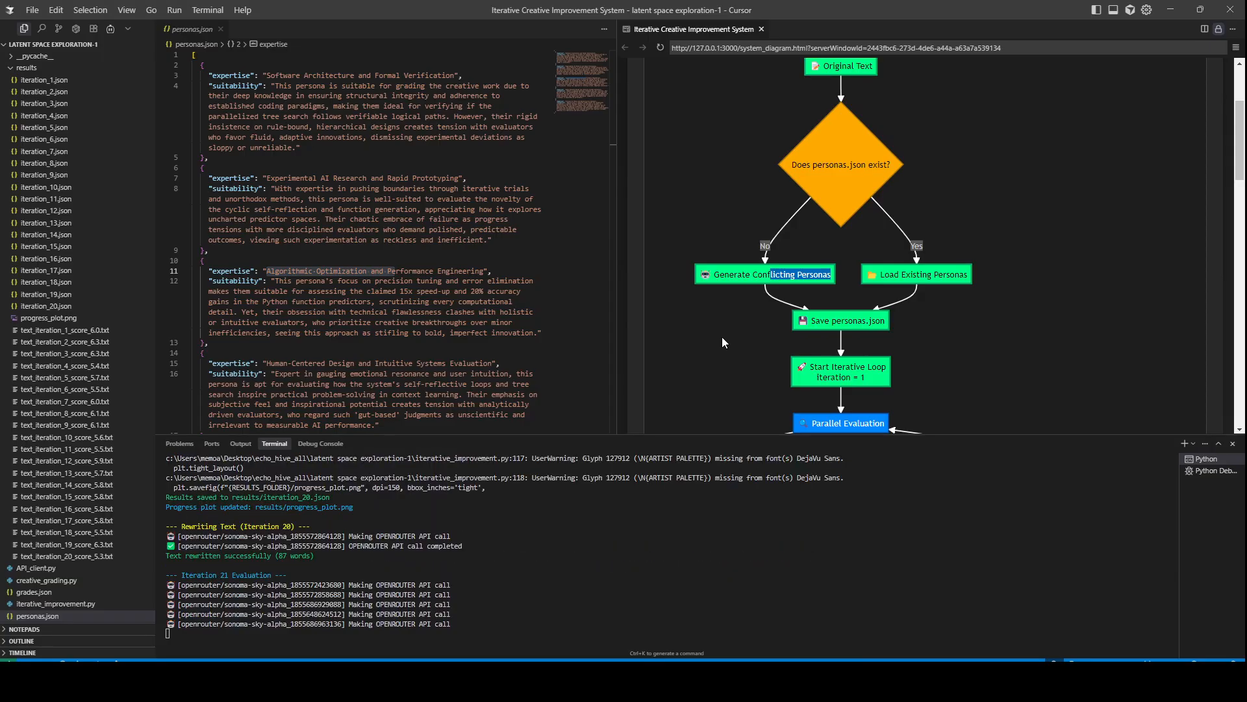
pyautogui.moveTo(196, 368)
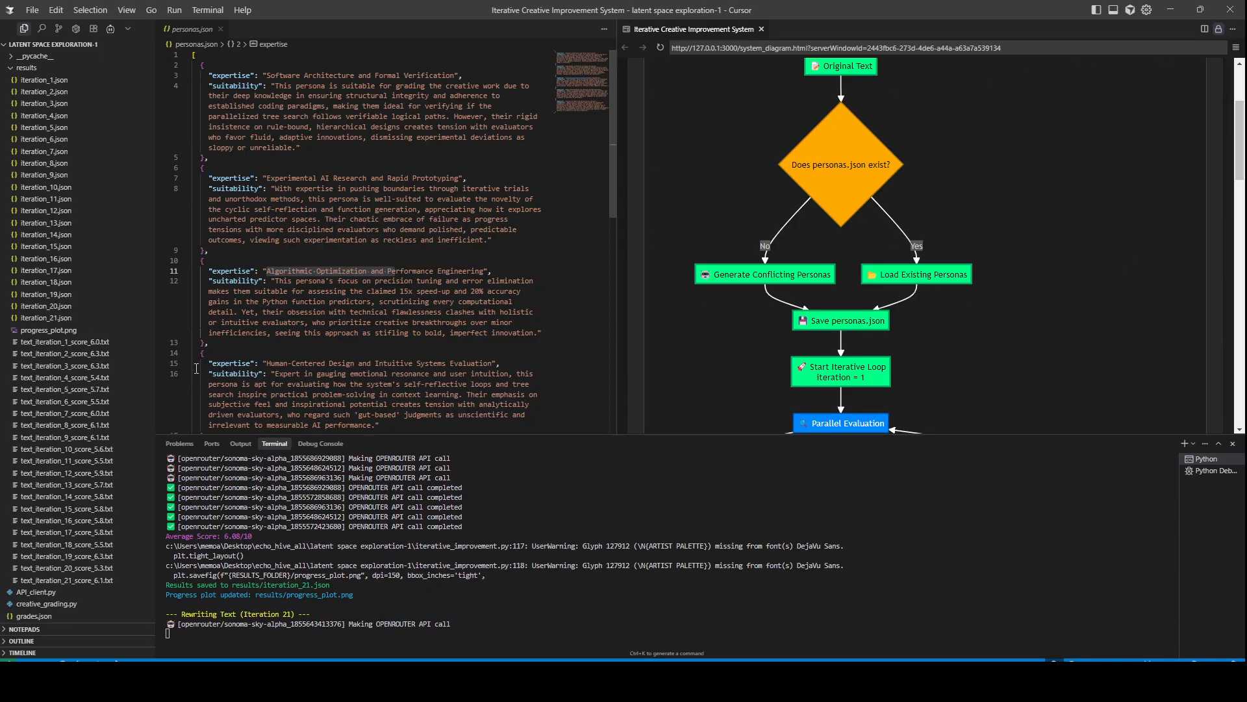
pyautogui.moveTo(924, 334)
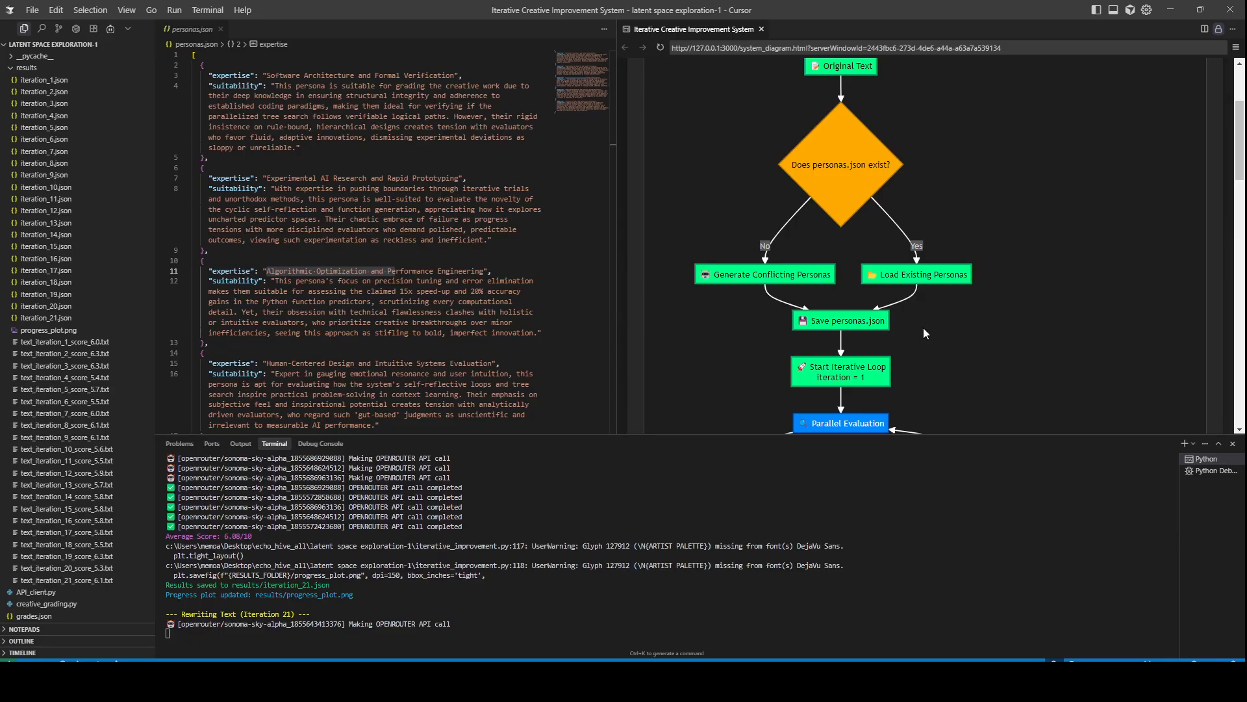
# Review the iteration 22 results and the updated progress plot after scrolling the diagram
pyautogui.scroll(-3)
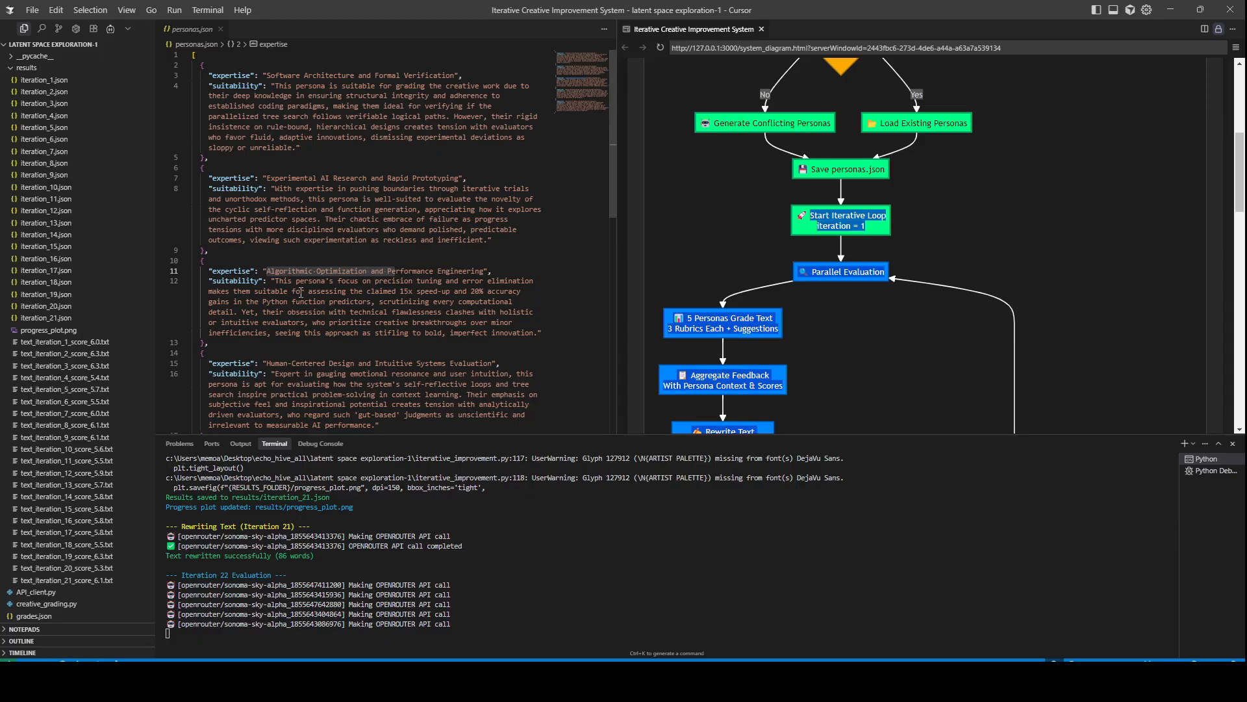
pyautogui.scroll(-3)
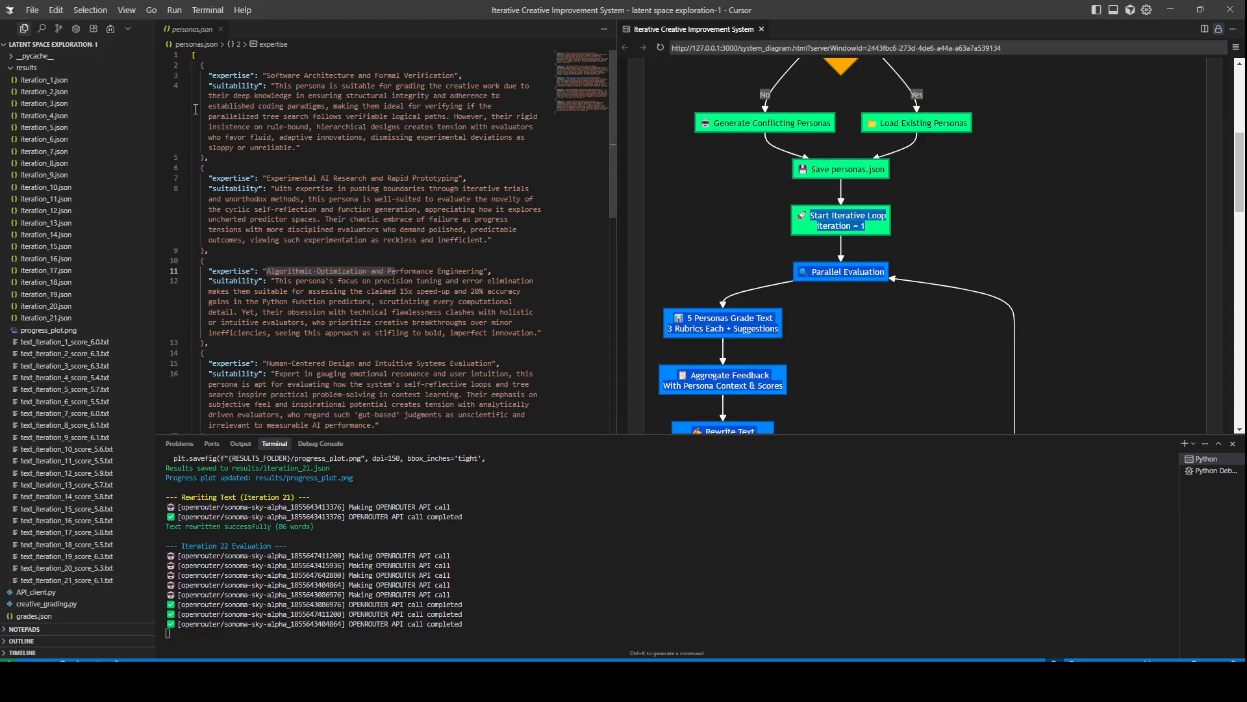
pyautogui.click(47, 329)
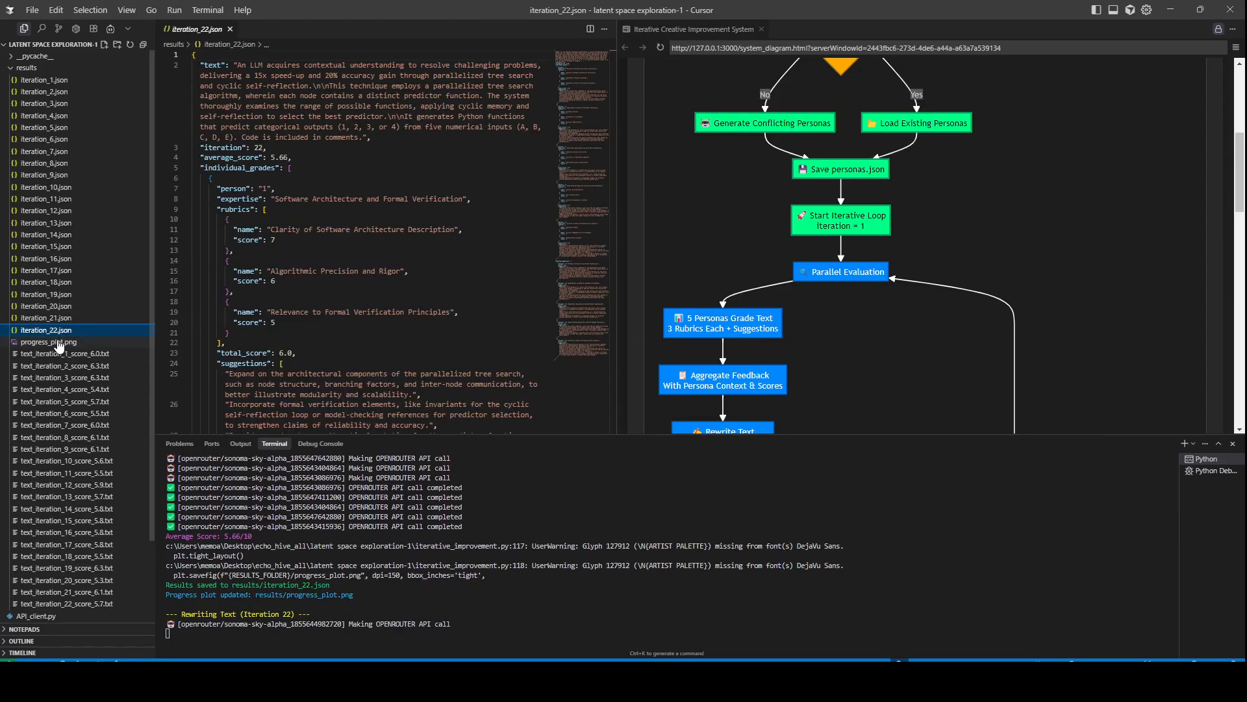
pyautogui.click(48, 342)
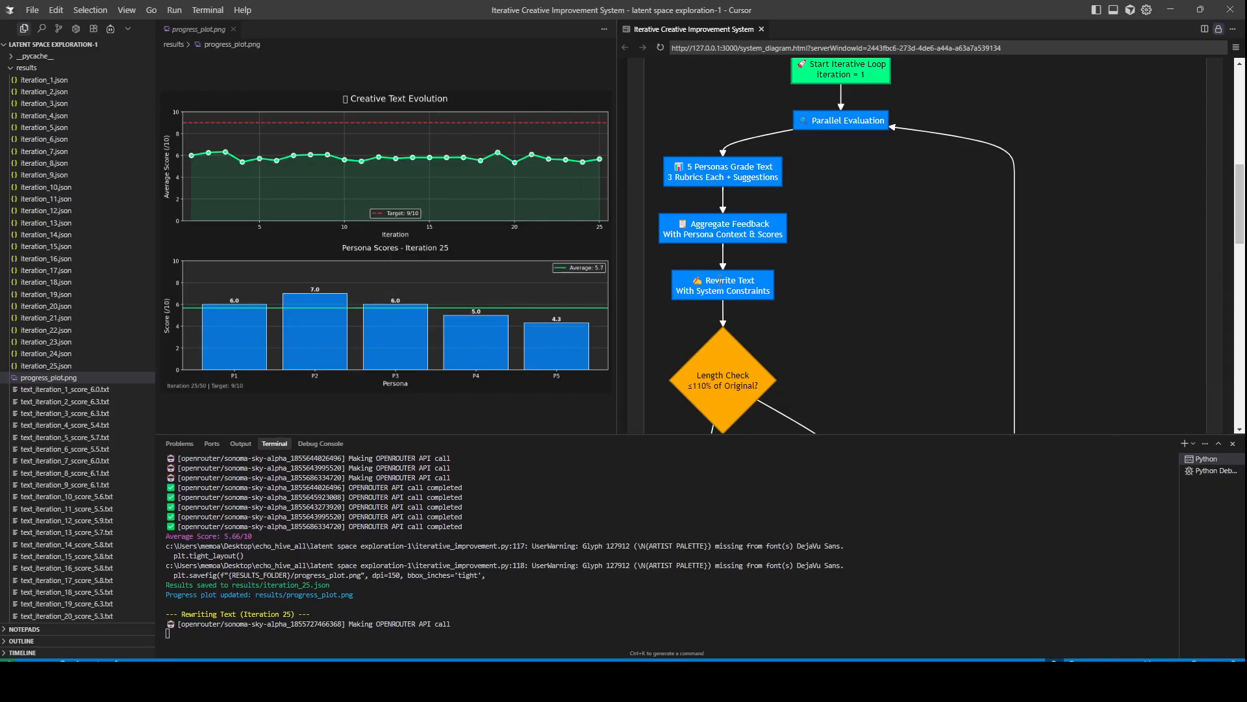
# Read through the iterative_improvement.py configuration script while the run continues
pyautogui.scroll(-3)
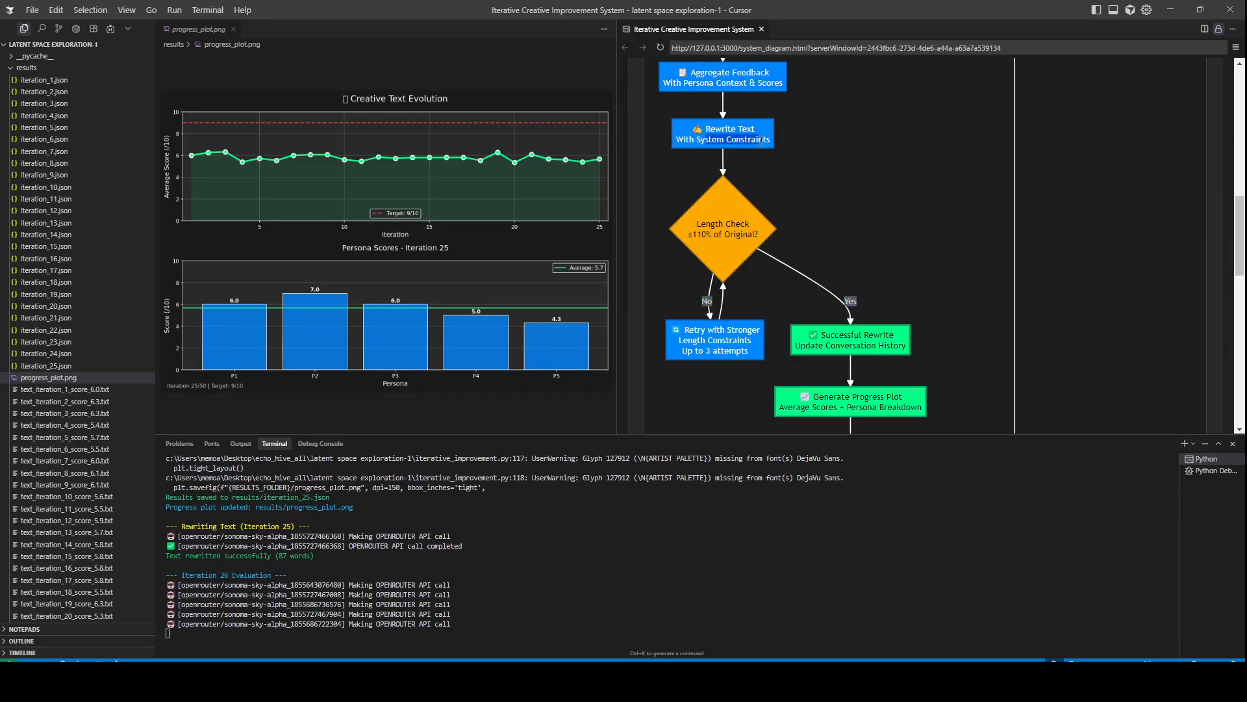
pyautogui.scroll(-3)
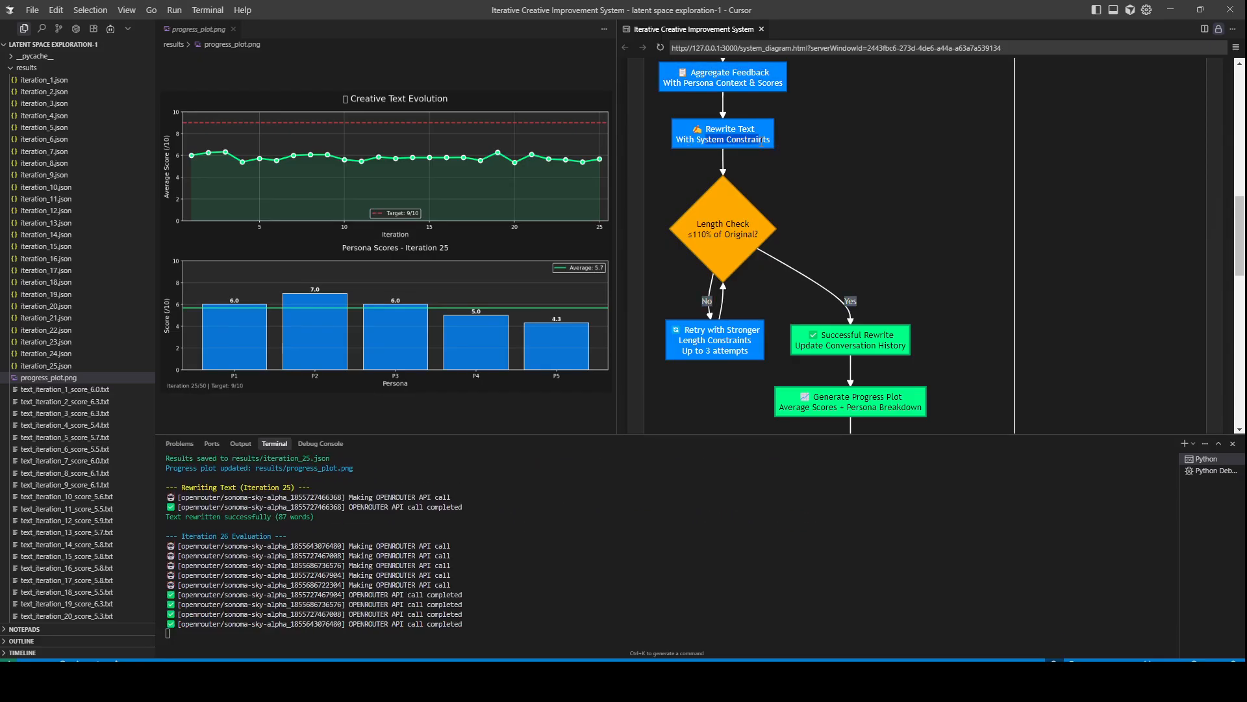
pyautogui.moveTo(570, 203)
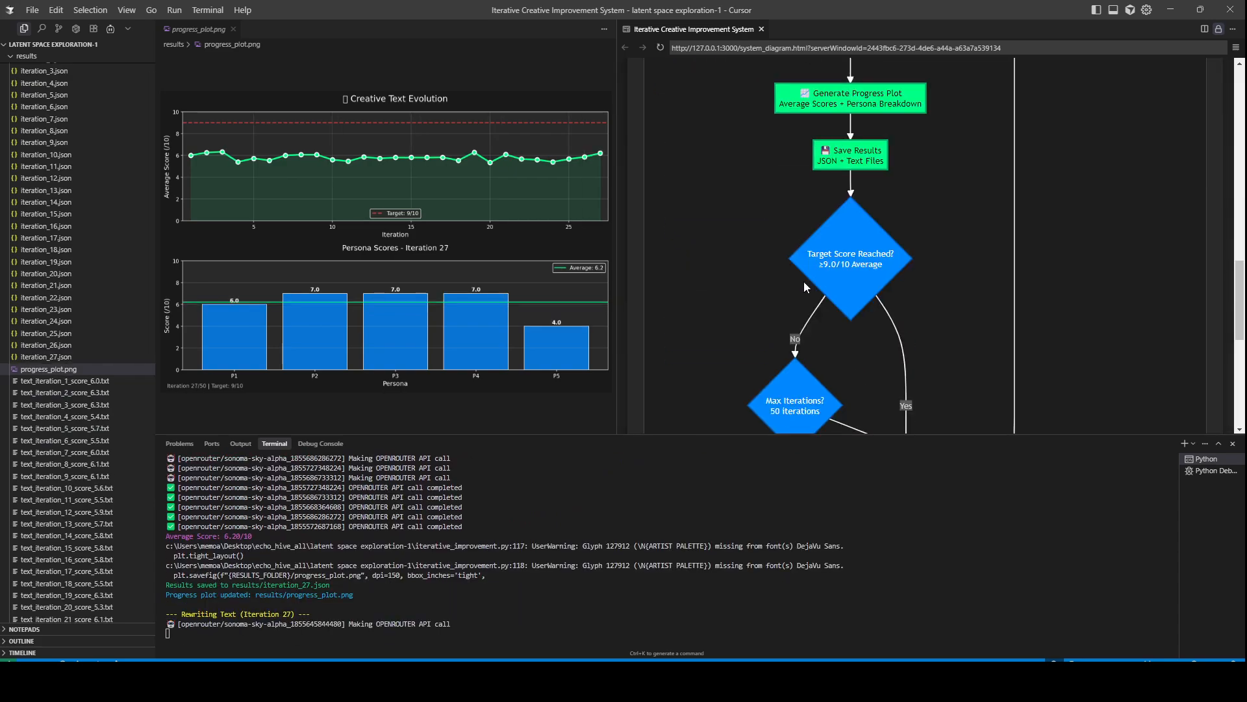
pyautogui.scroll(3)
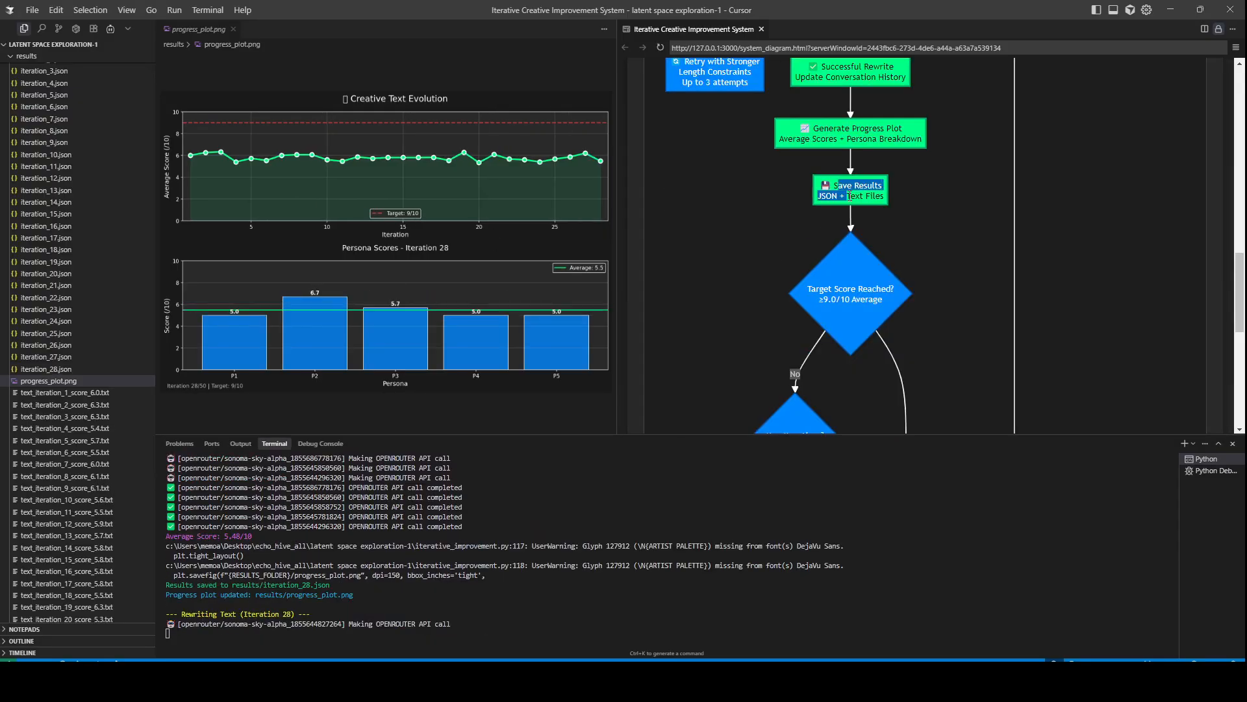
pyautogui.scroll(-3)
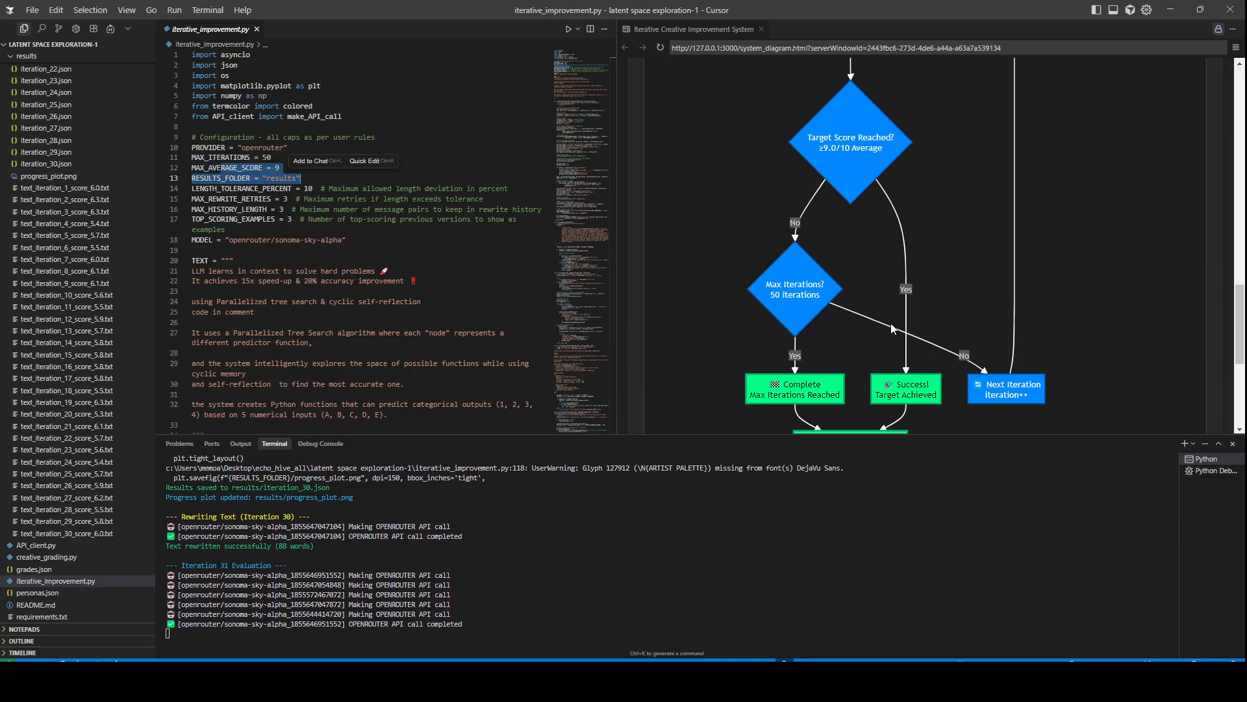
pyautogui.scroll(-3)
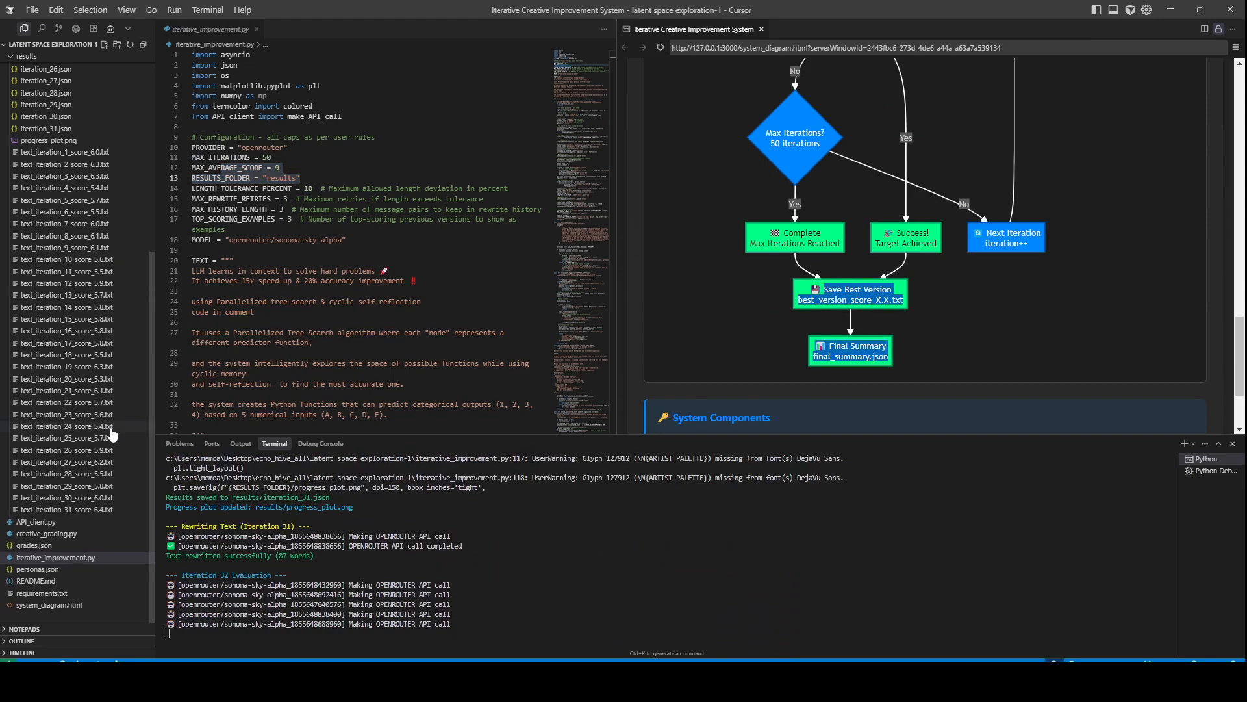
# Compare the progress plot with the iteration 33, 20 and 34 texts, then show creative_grading.py
pyautogui.click(50, 140)
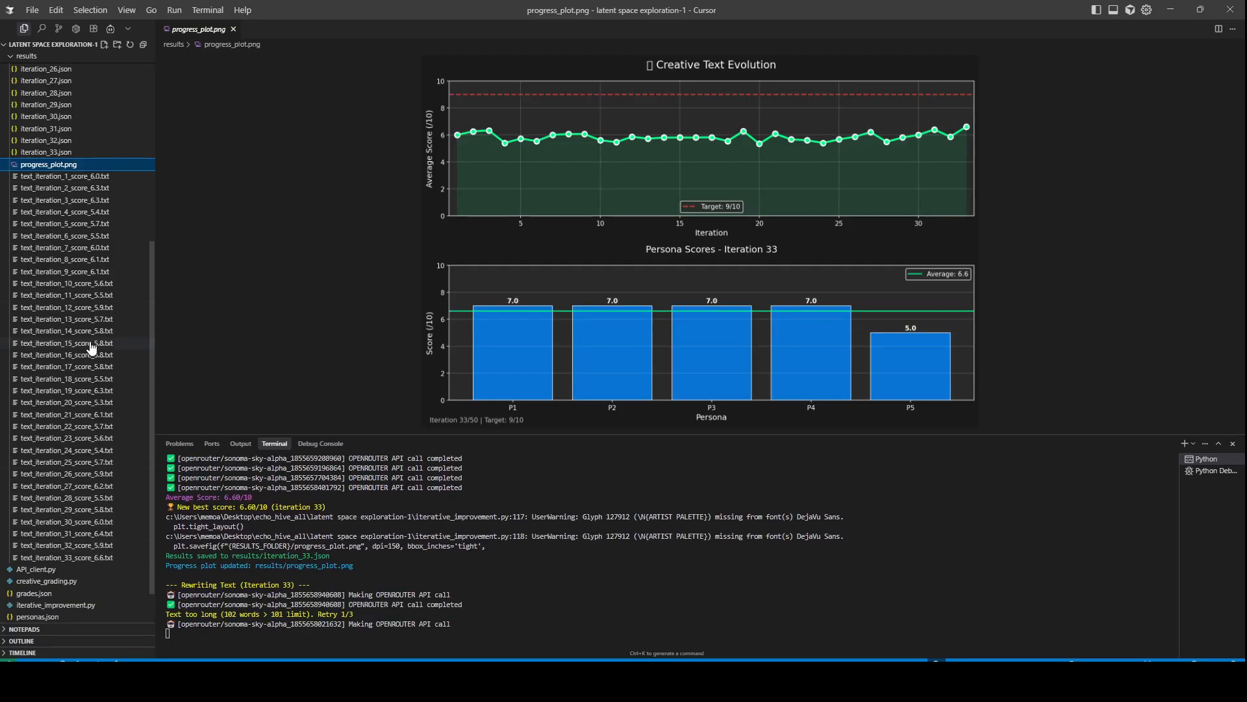
pyautogui.click(66, 557)
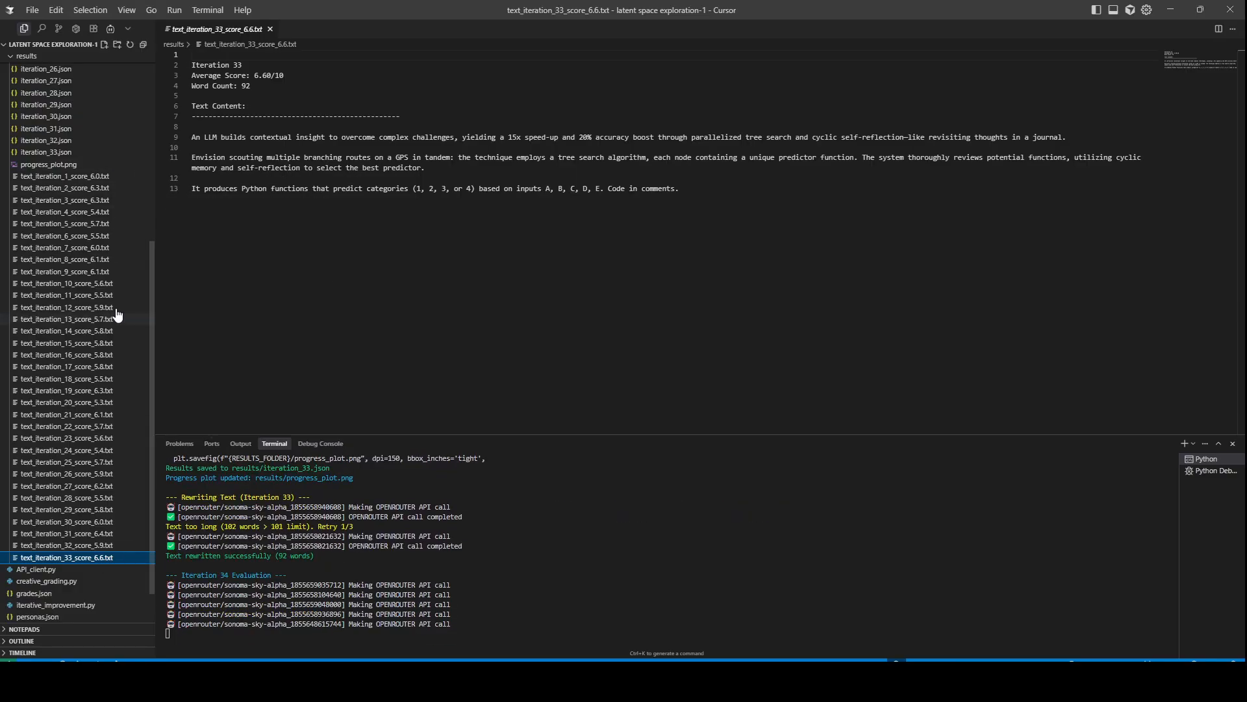
pyautogui.click(67, 402)
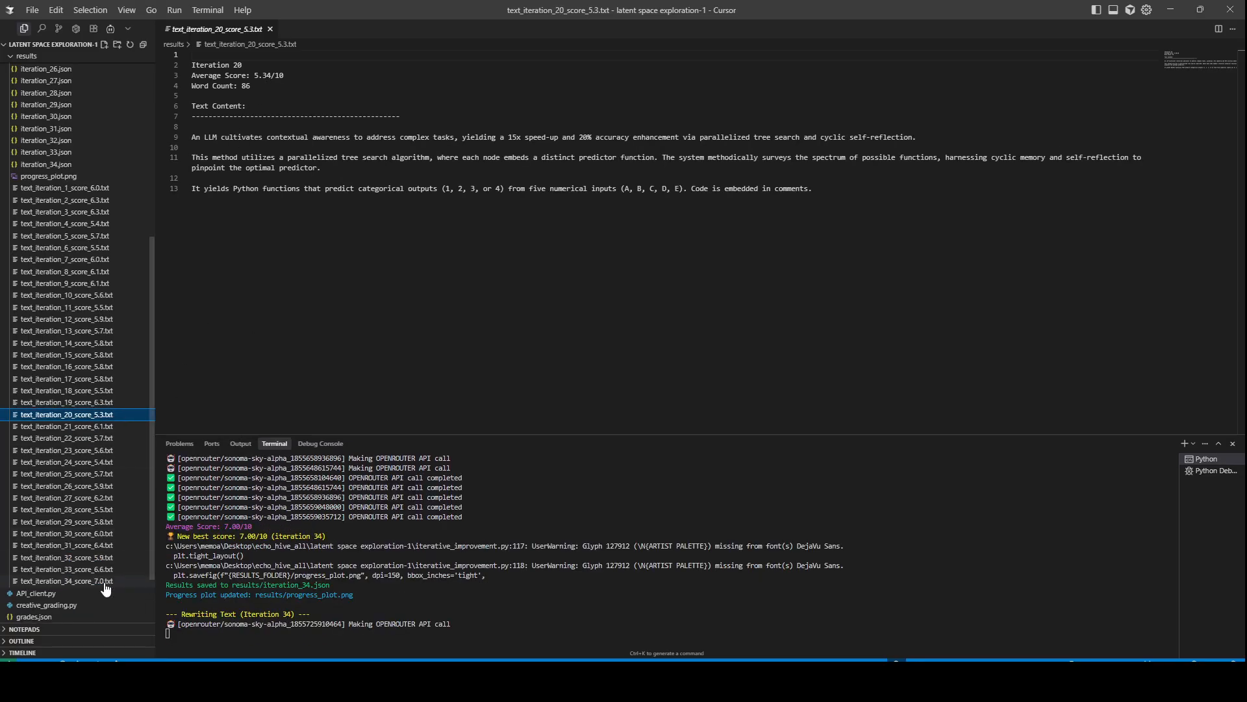
pyautogui.click(68, 581)
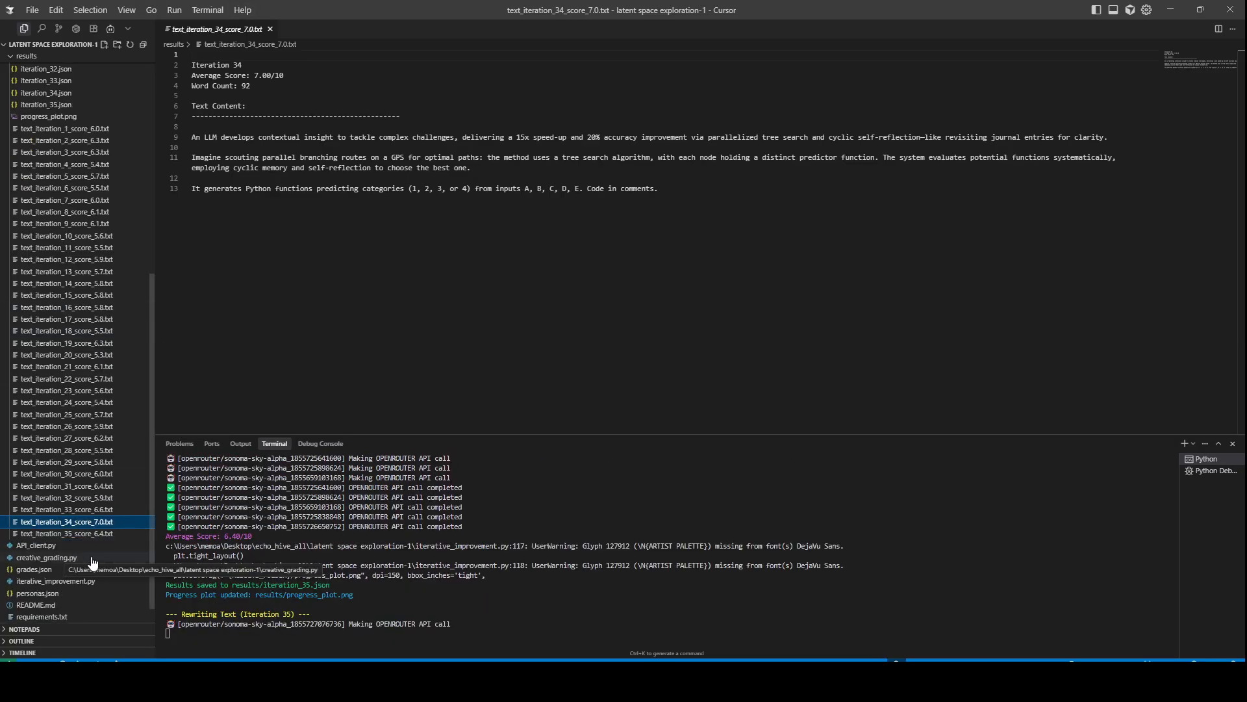
pyautogui.click(47, 558)
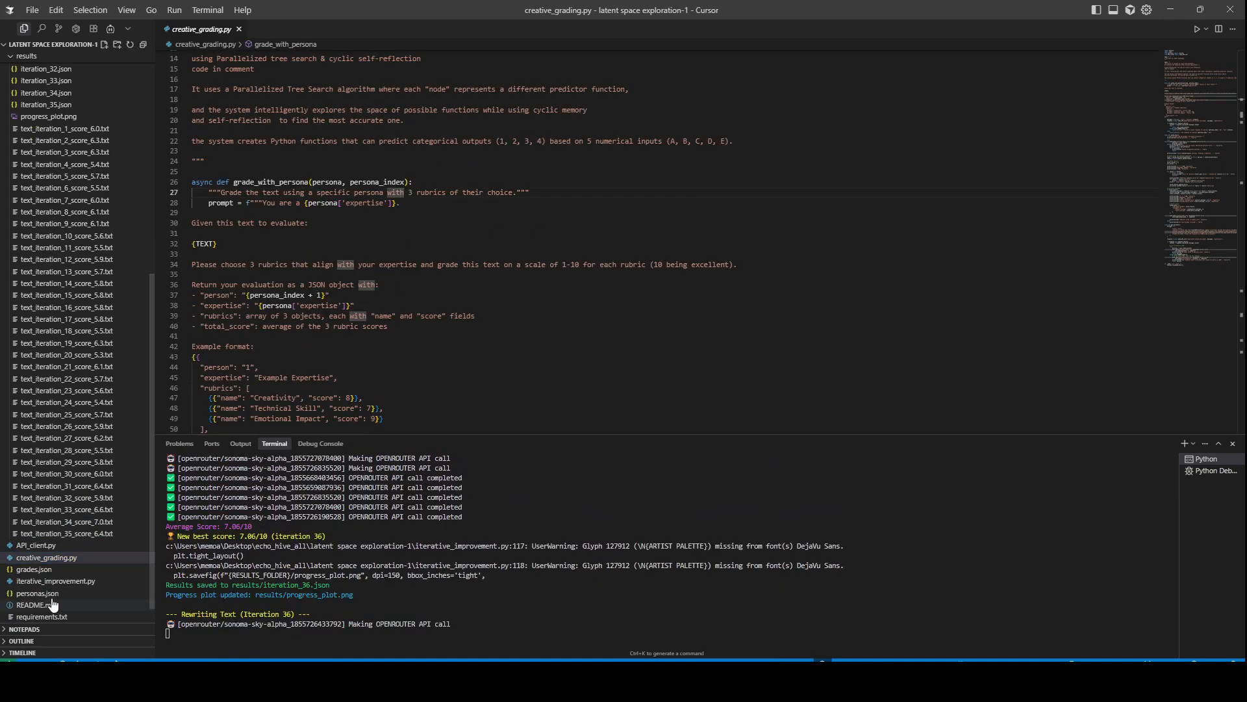
# Read creative_grading.py, collapse the results folder and show the five personas in personas.json
pyautogui.scroll(3)
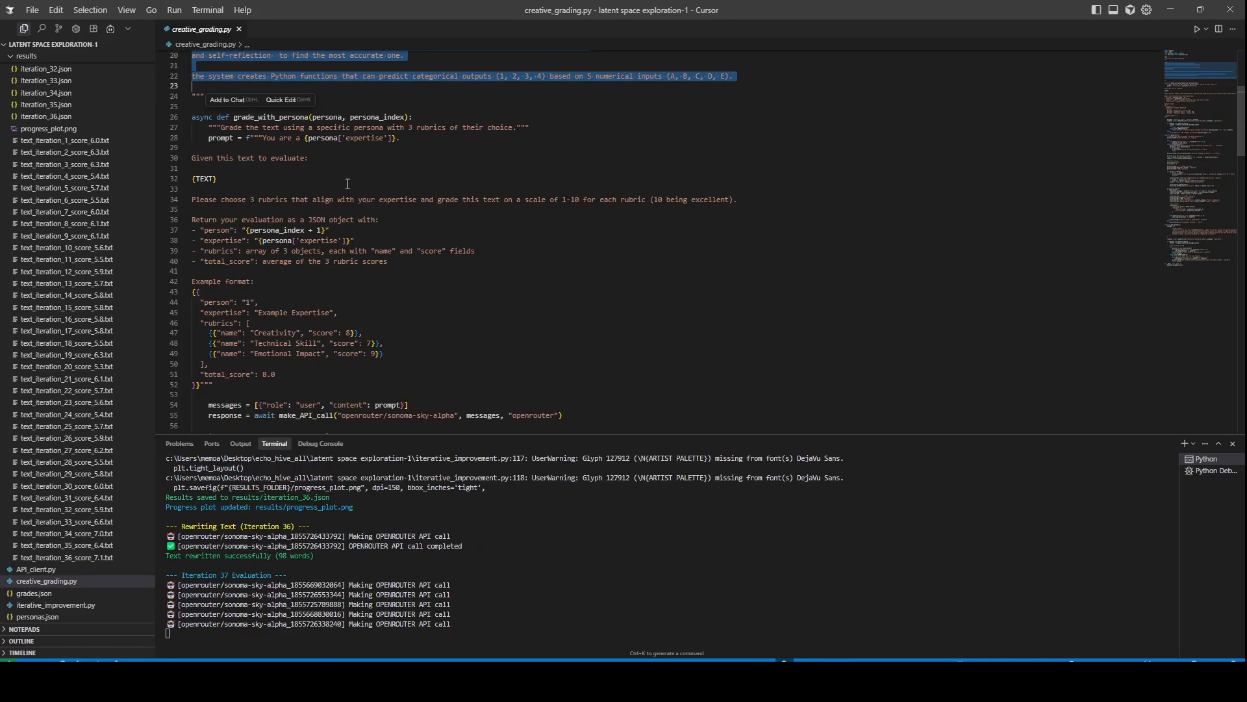
pyautogui.scroll(-3)
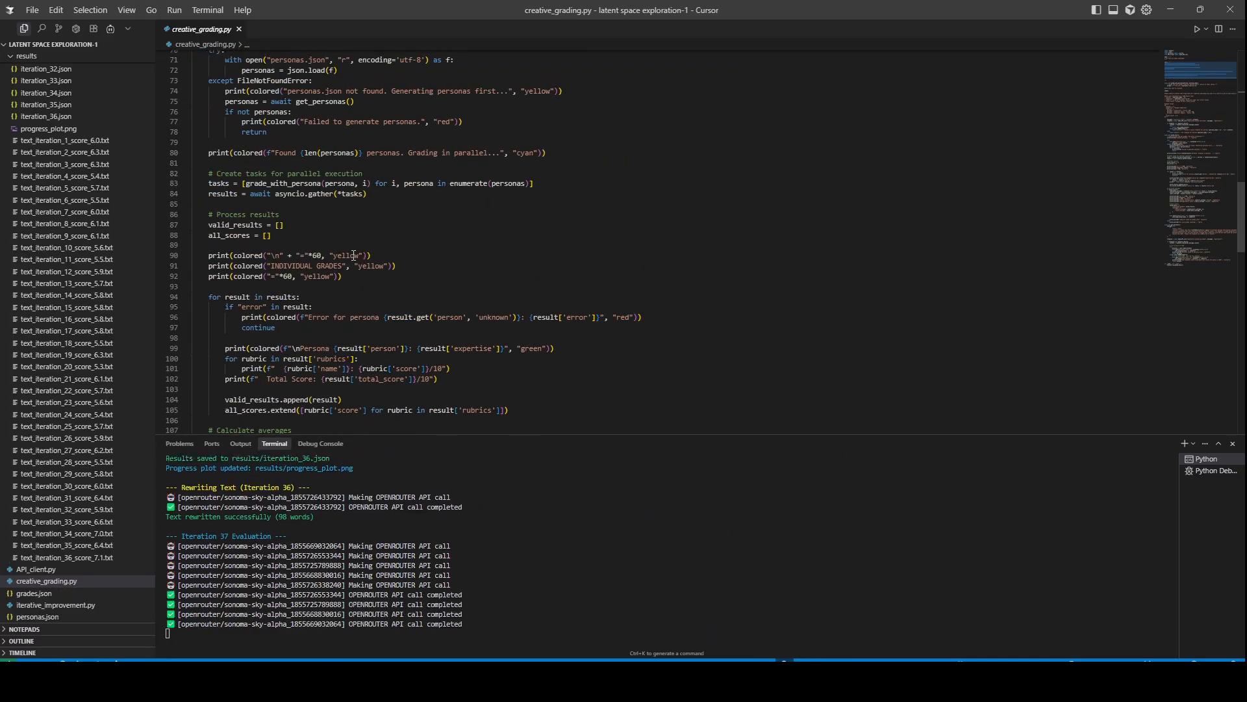
pyautogui.scroll(-3)
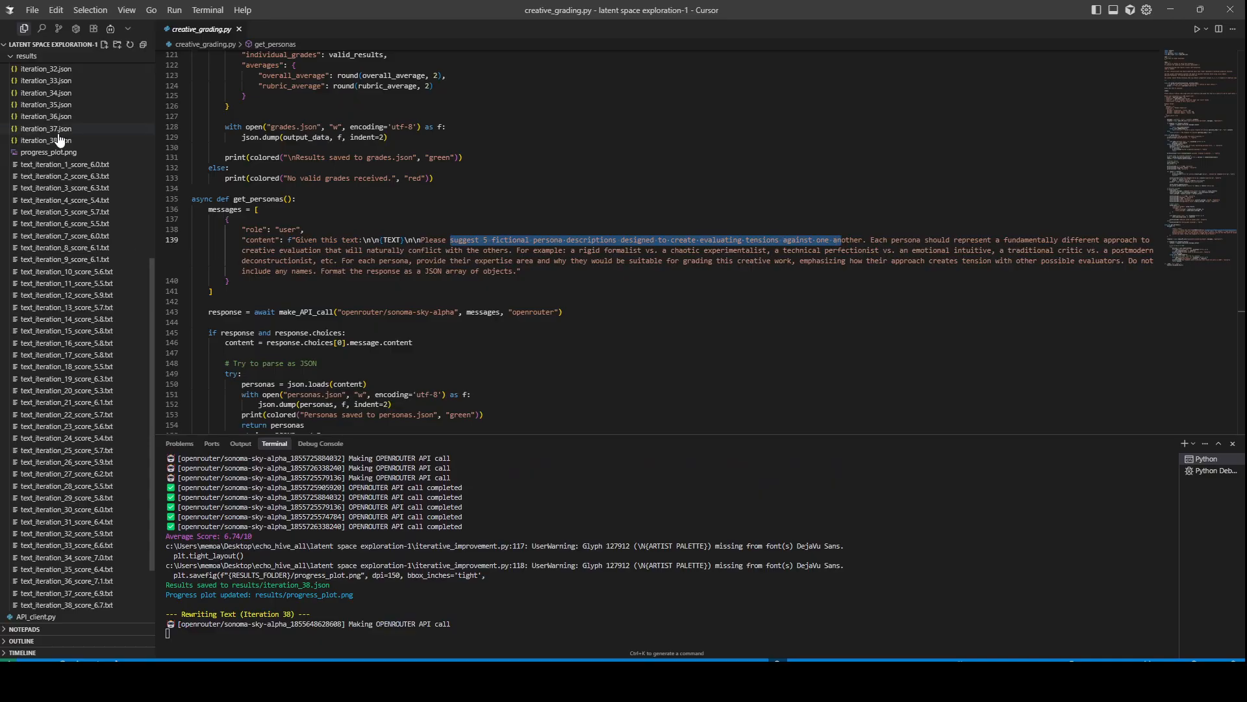
pyautogui.click(26, 66)
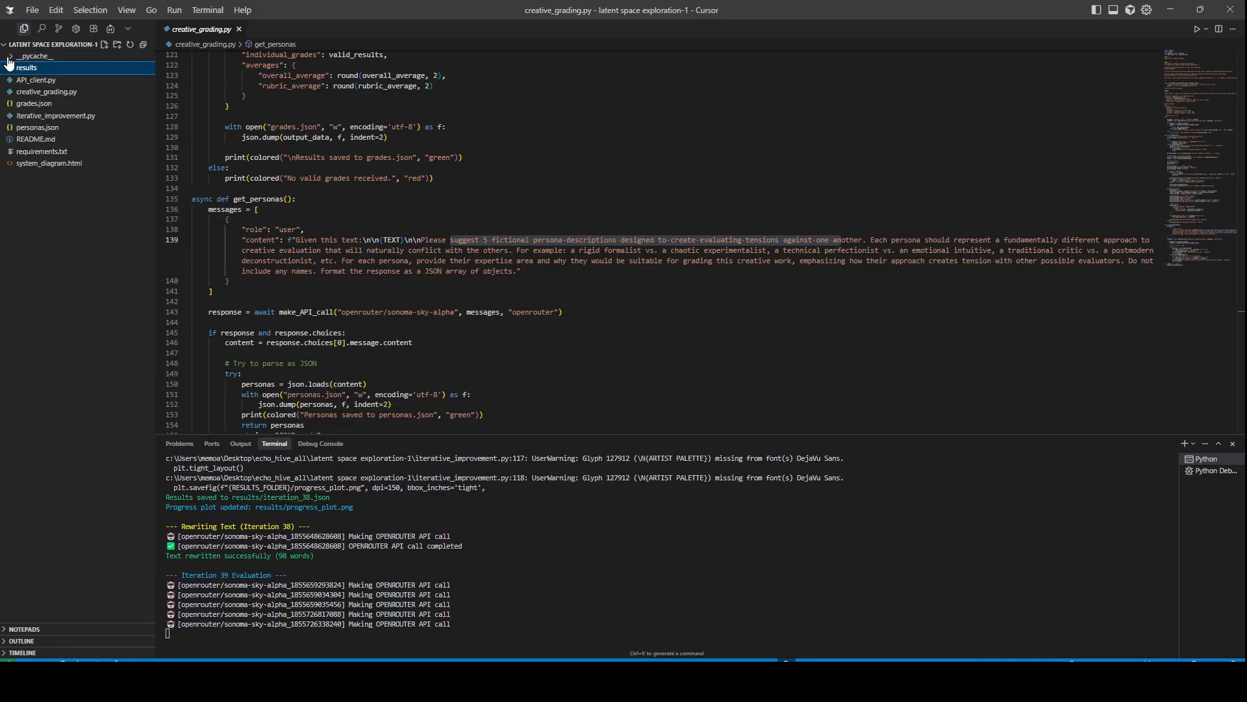
pyautogui.click(38, 127)
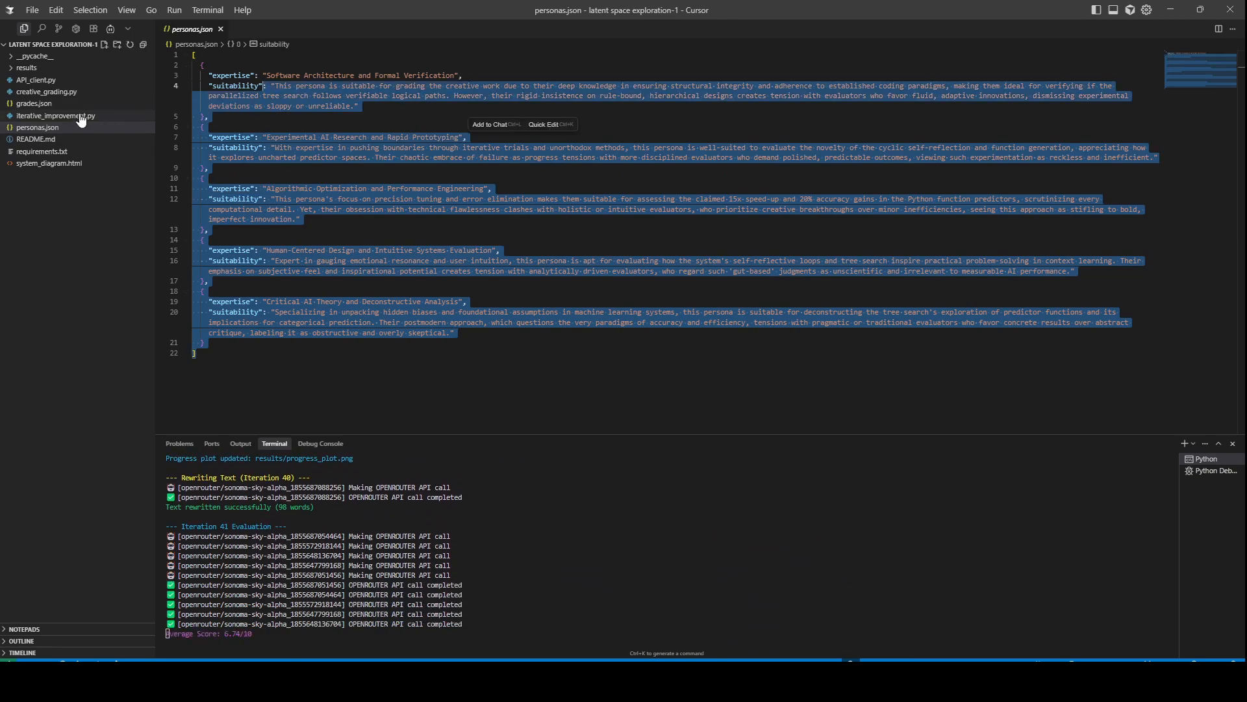
# Return to the grading prompt in creative_grading.py, highlighting its example total_score line, and re-expand results
pyautogui.click(46, 91)
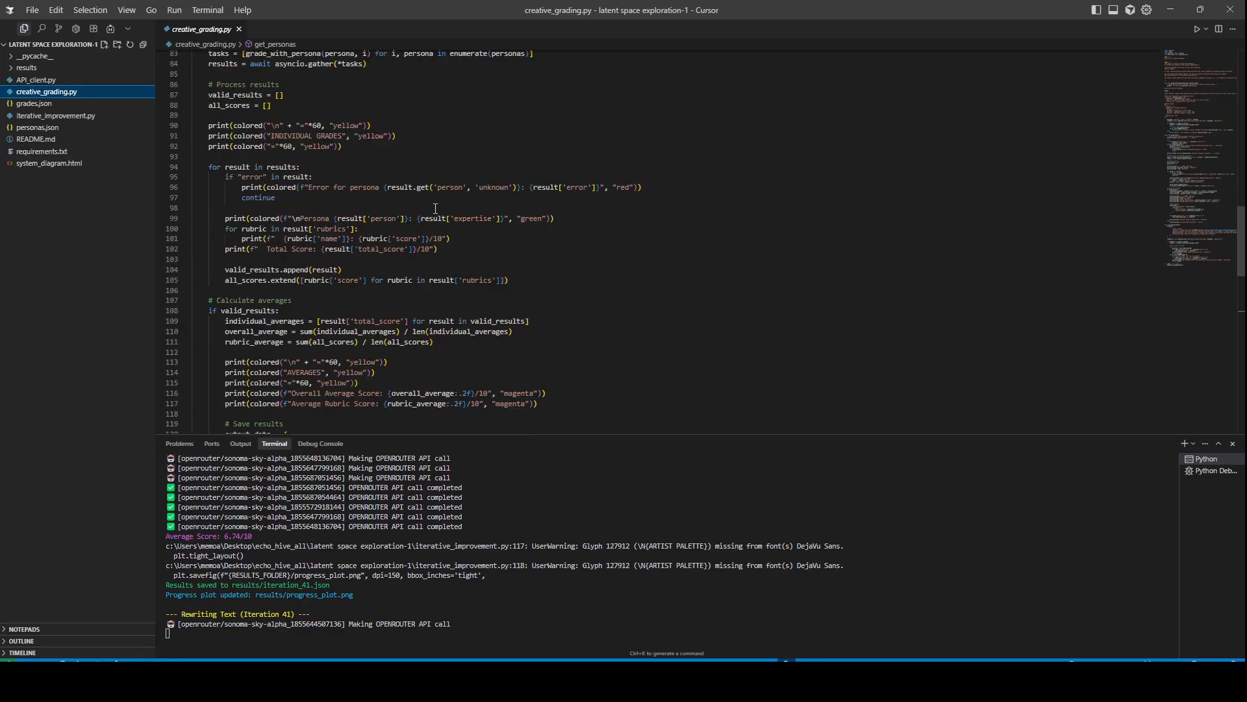
pyautogui.scroll(3)
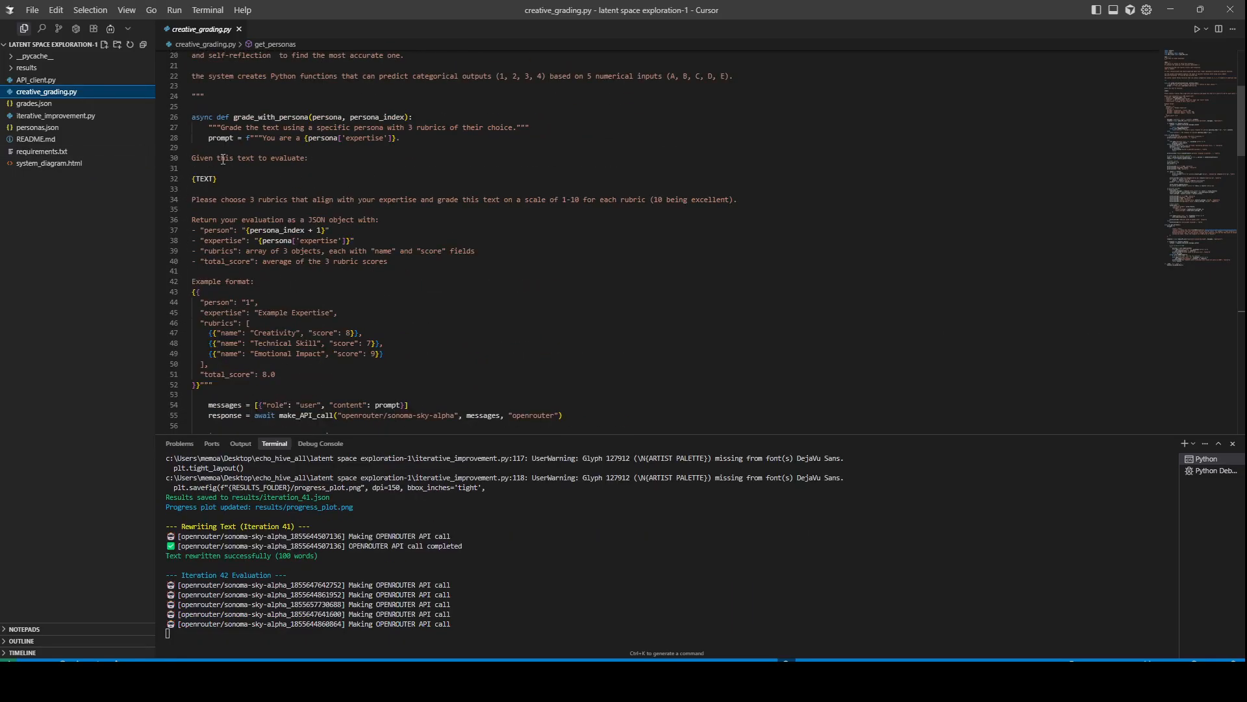
pyautogui.scroll(-3)
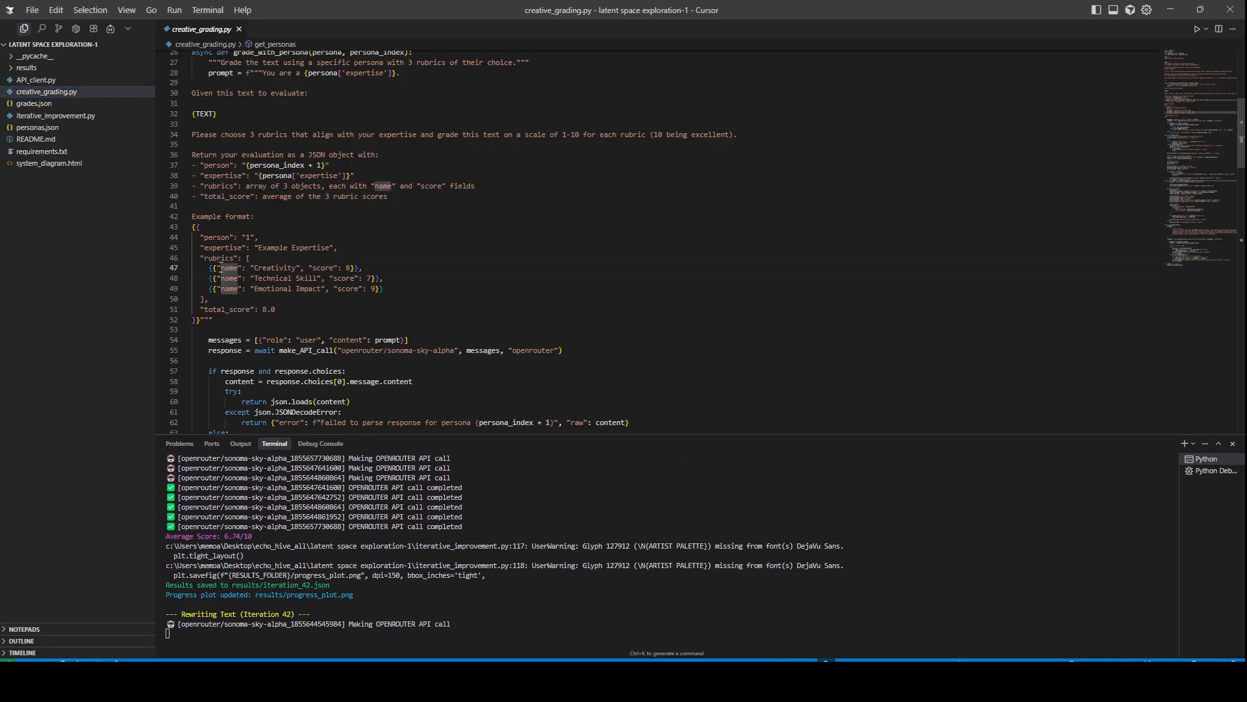
pyautogui.moveTo(207, 268); pyautogui.dragTo(382, 288)
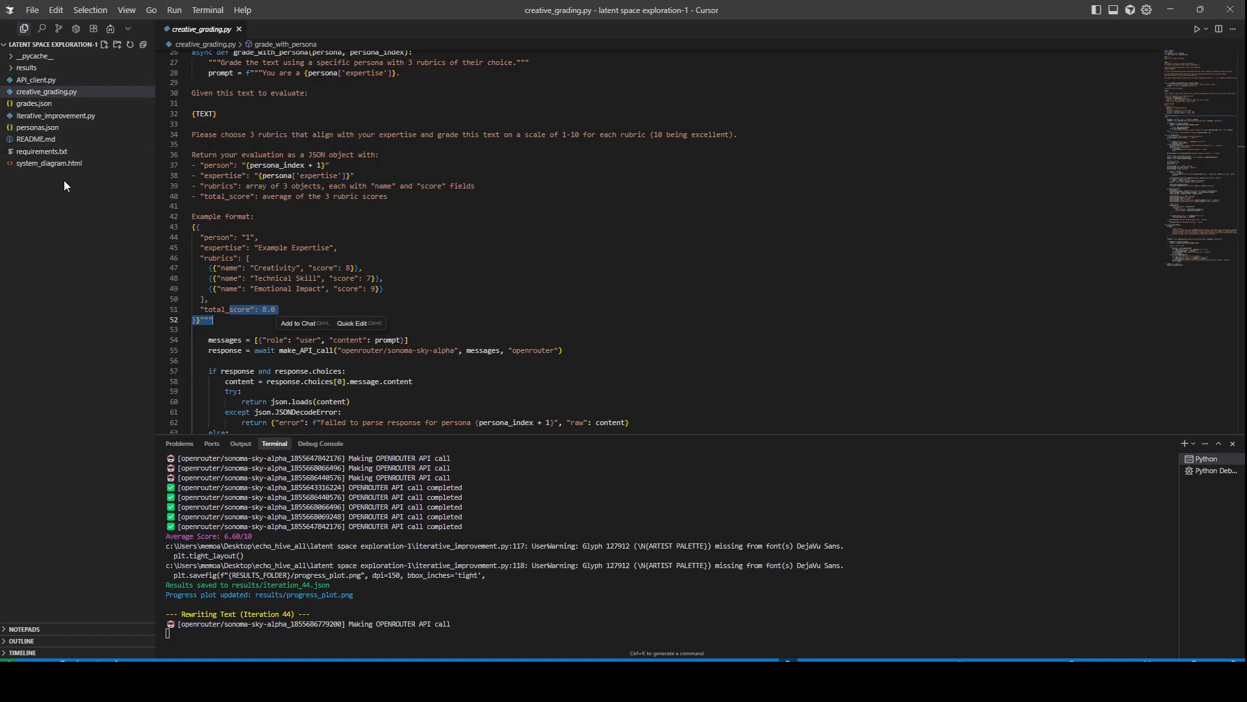
pyautogui.moveTo(49, 164)
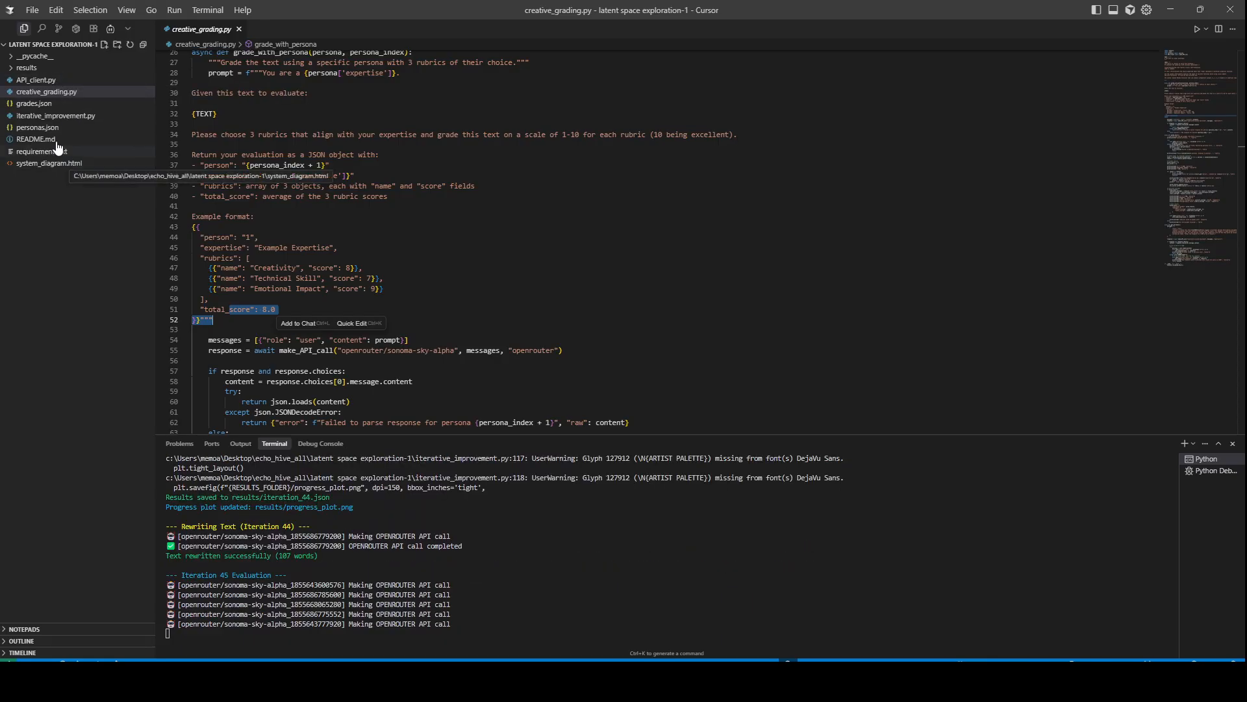
pyautogui.click(26, 66)
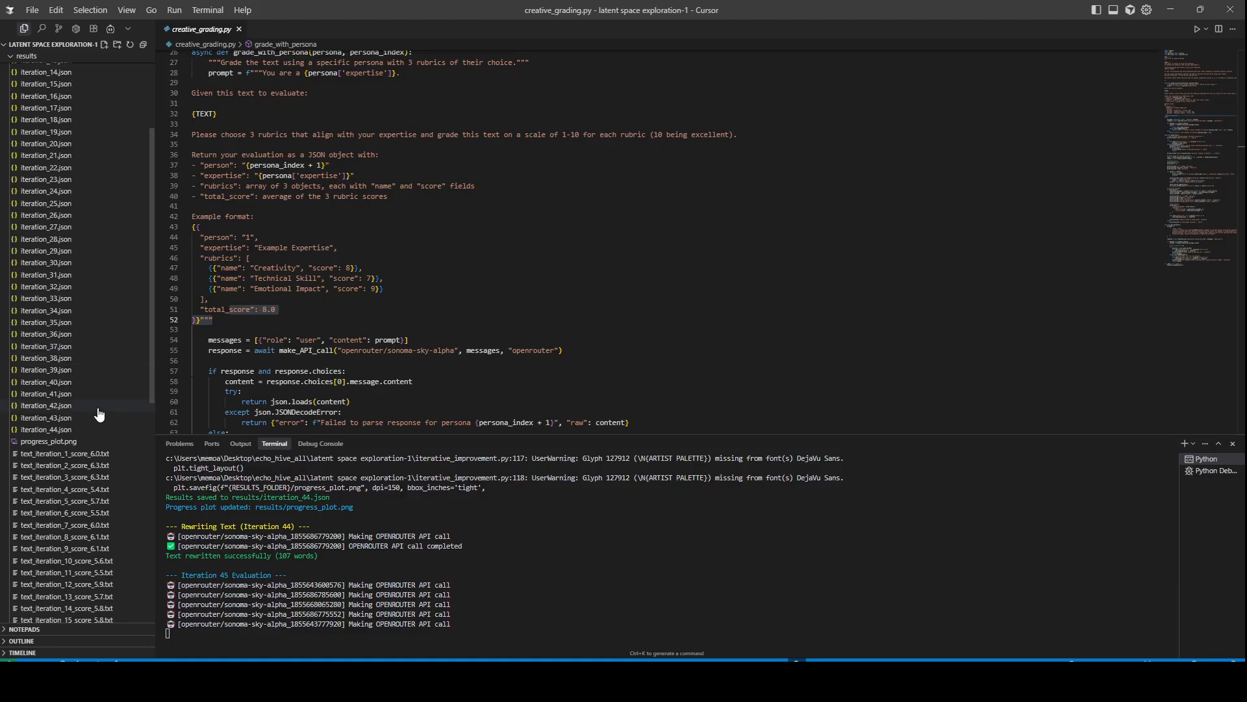
# Show the iteration 47 text scoring 6.86/10 at 121 words
pyautogui.click(49, 452)
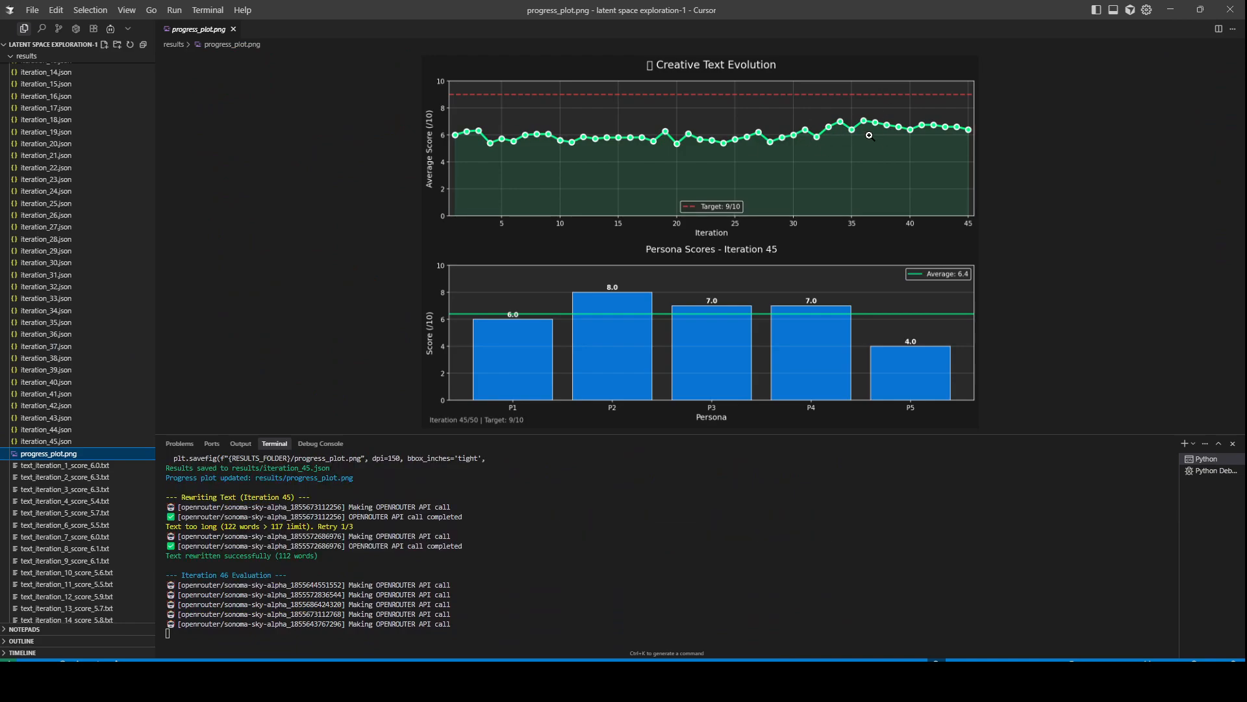
pyautogui.scroll(-3)
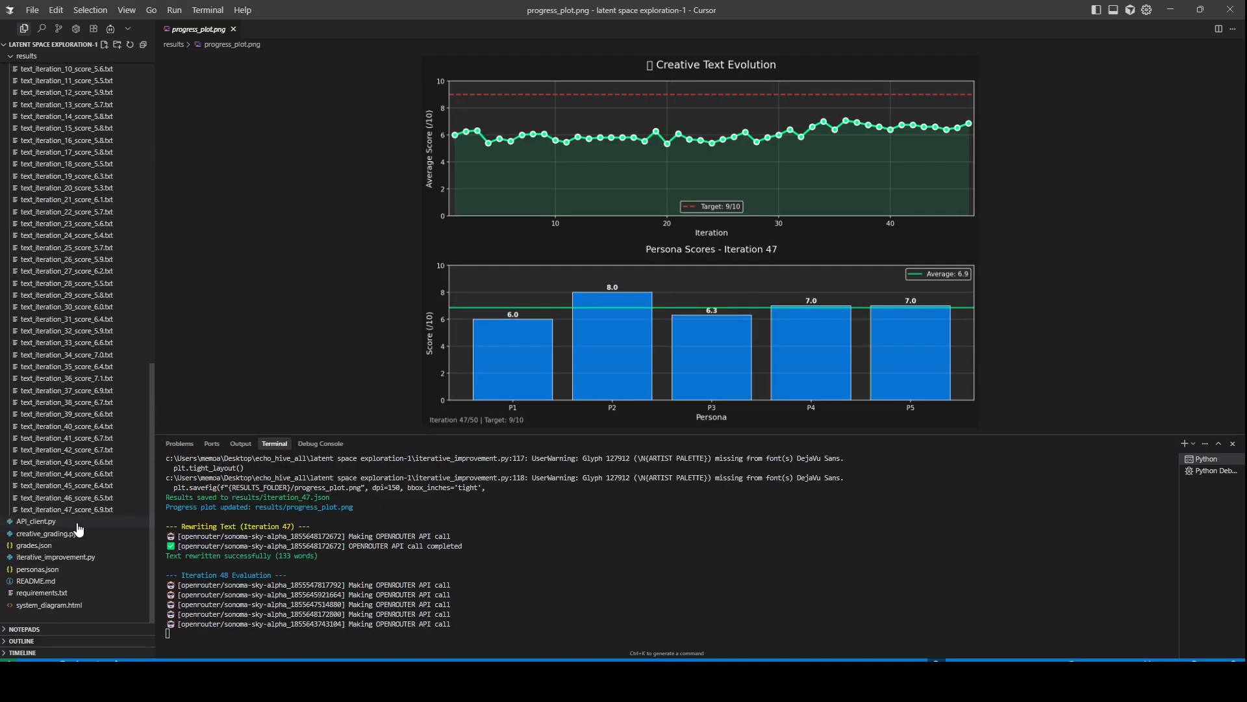
pyautogui.click(66, 509)
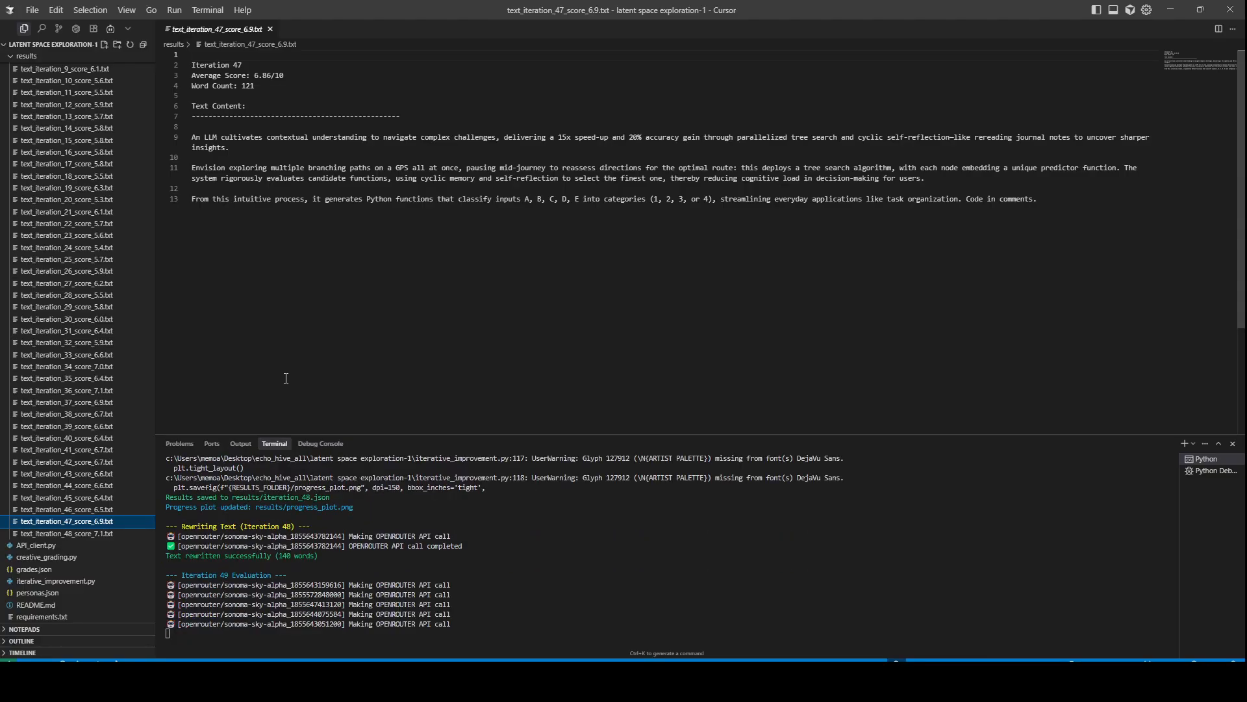
pyautogui.moveTo(294, 376)
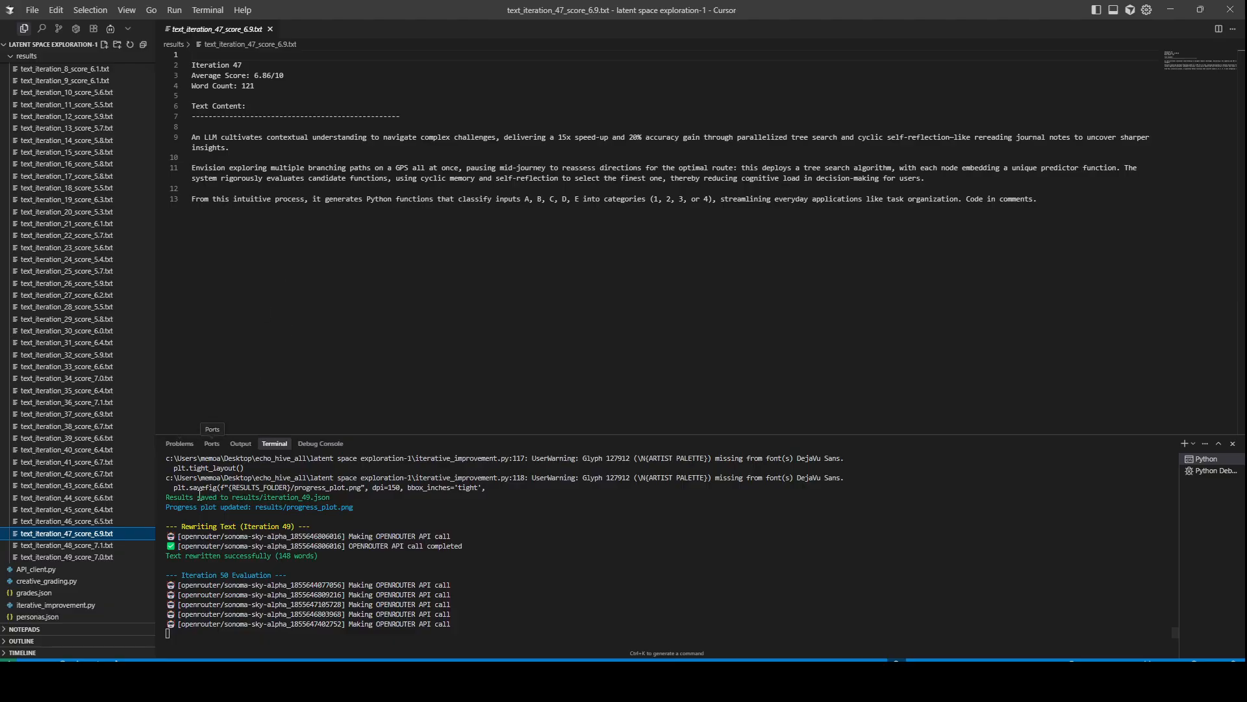
# Show the iteration 49 text, then the final iteration 50 text scoring 7.20/10 at 148 words
pyautogui.click(67, 556)
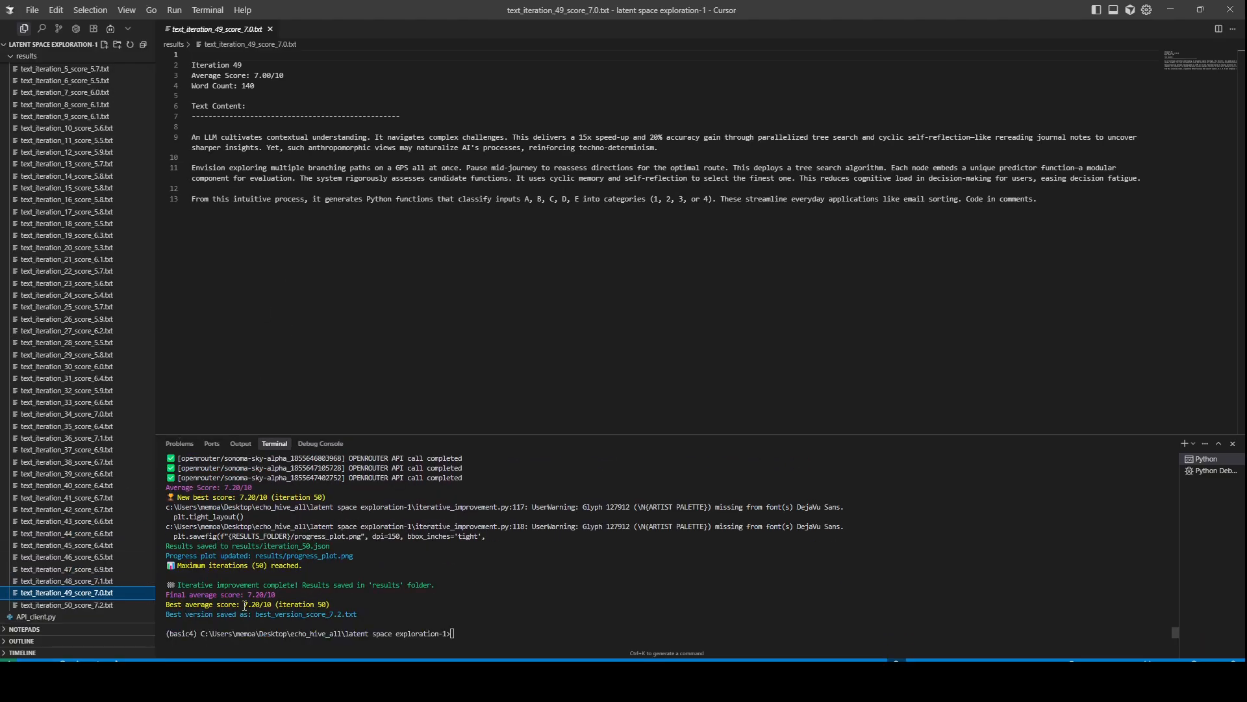
pyautogui.click(66, 604)
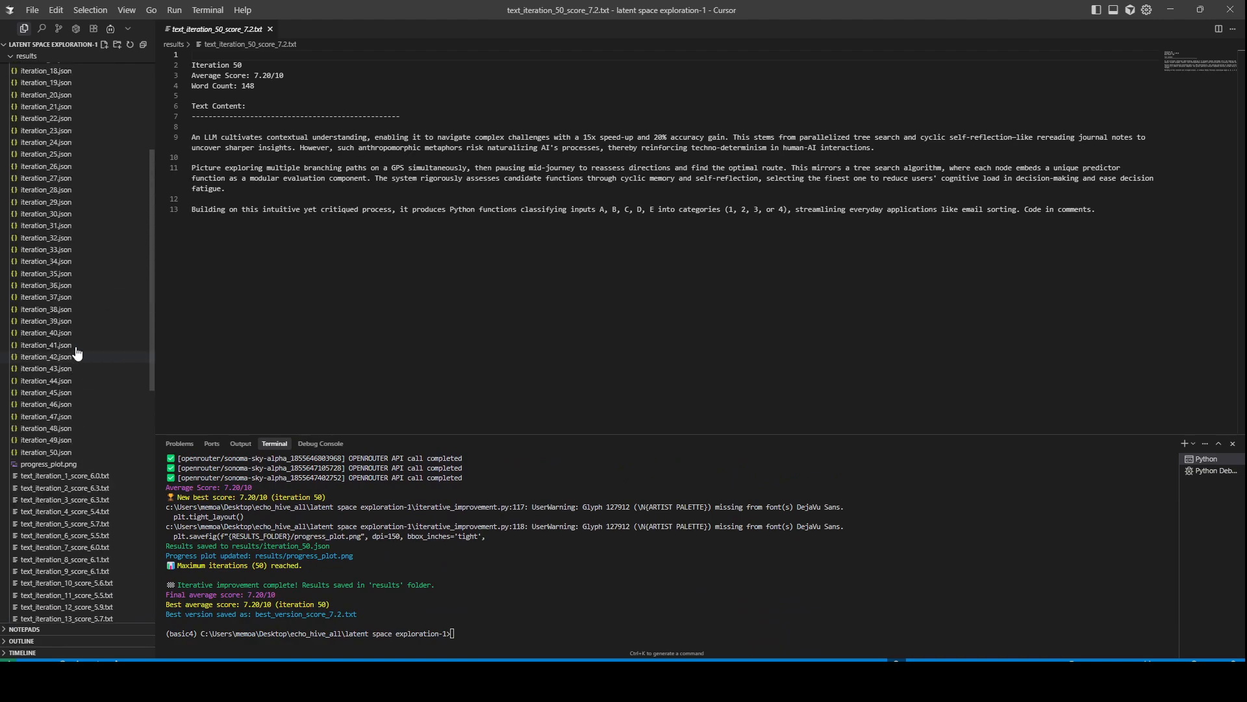
pyautogui.scroll(-3)
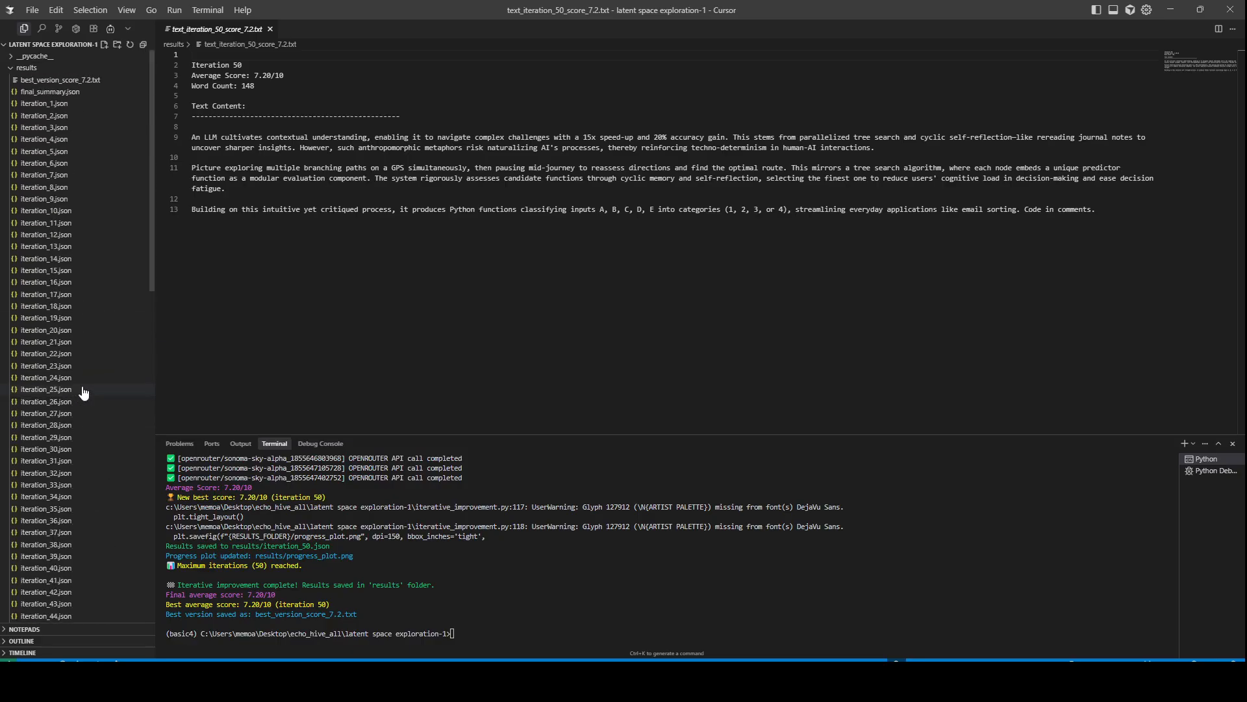
# Place best_version_score_7.2.txt beside the iteration 1 text (6.00/10, 89 words), then show personas.json
pyautogui.click(59, 79)
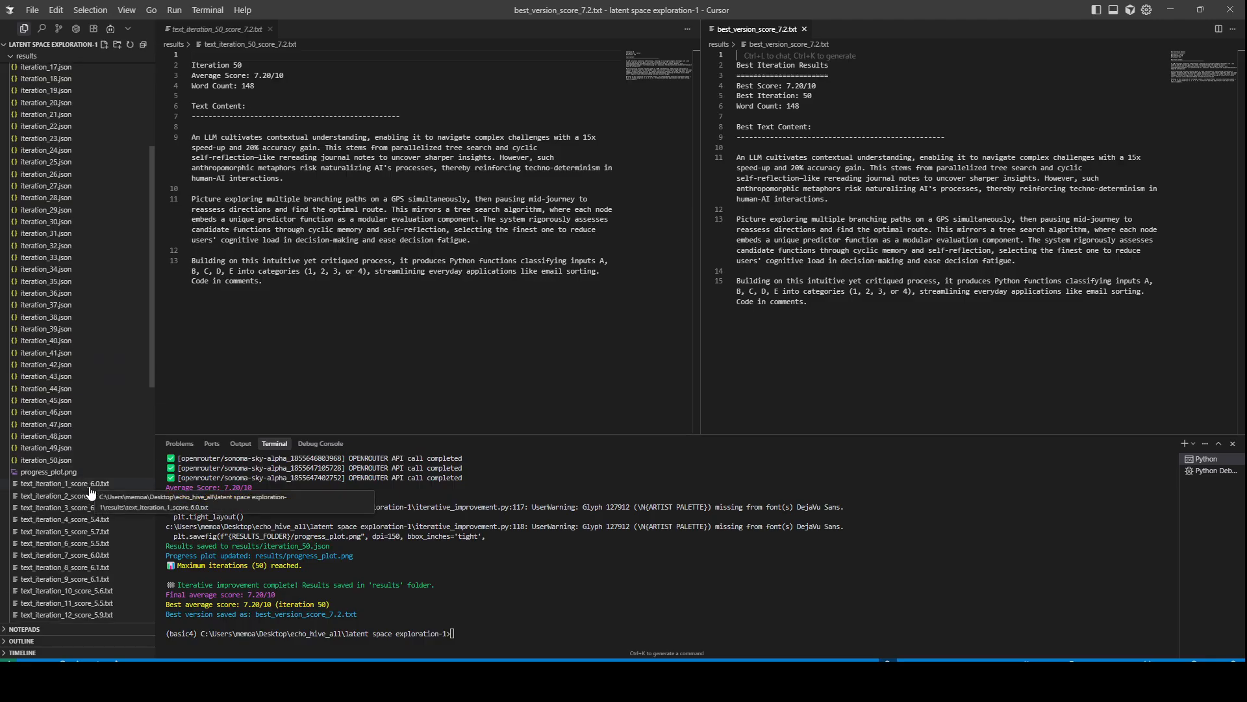
pyautogui.click(63, 483)
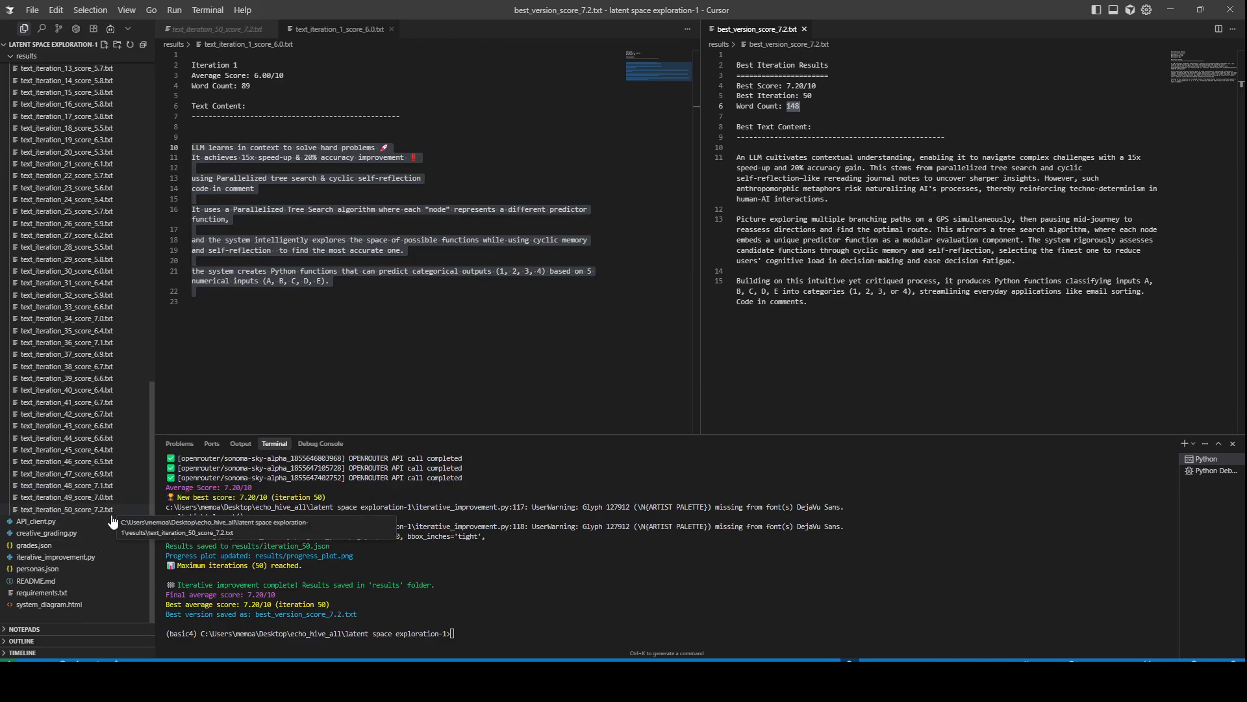
pyautogui.moveTo(415, 582)
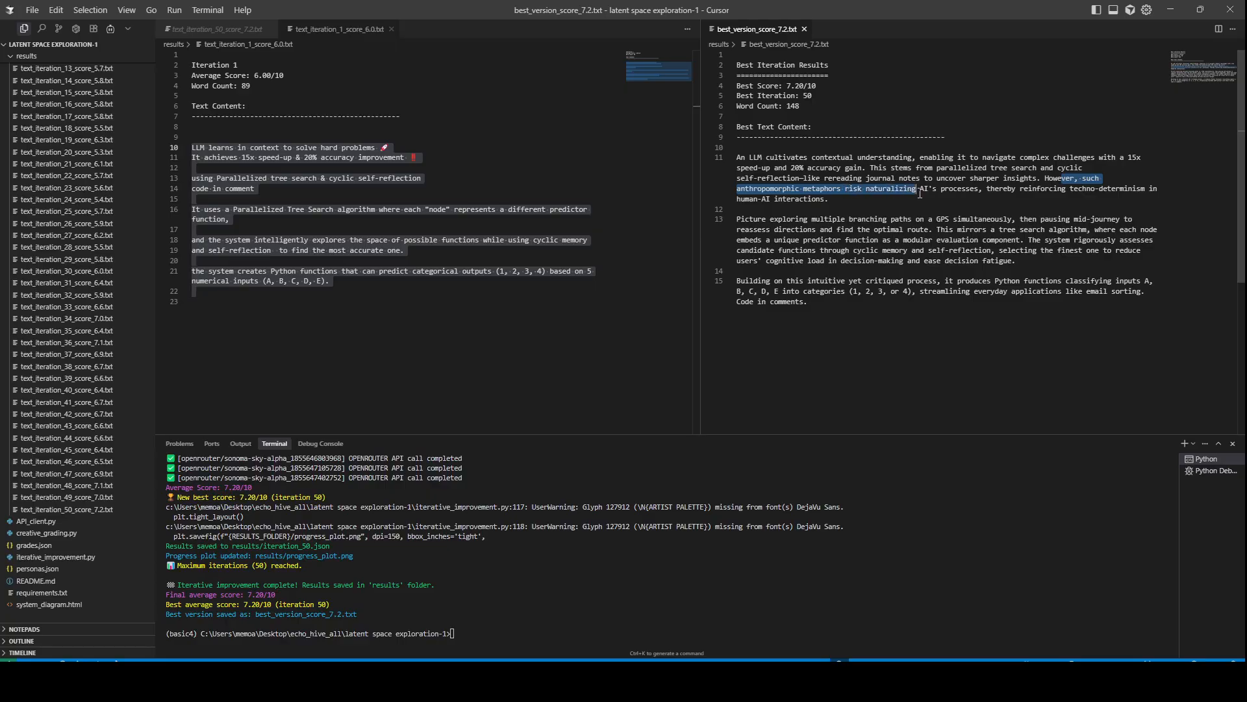
pyautogui.click(1023, 188)
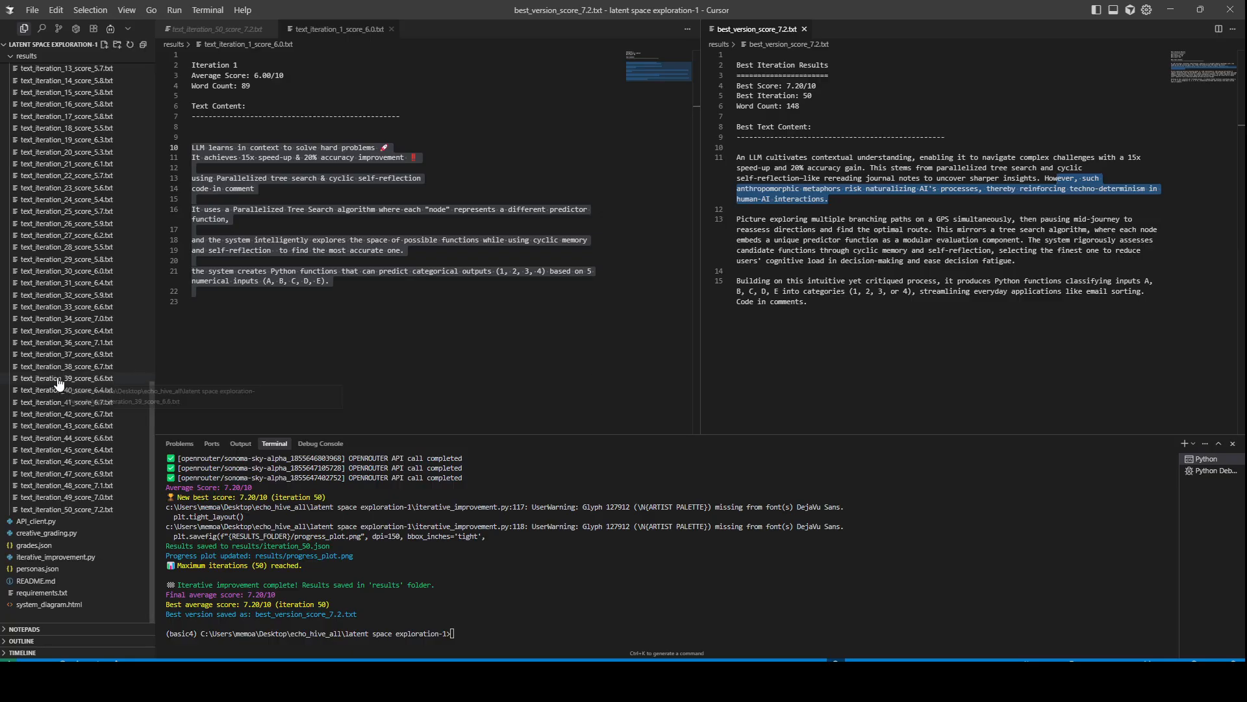
pyautogui.click(36, 568)
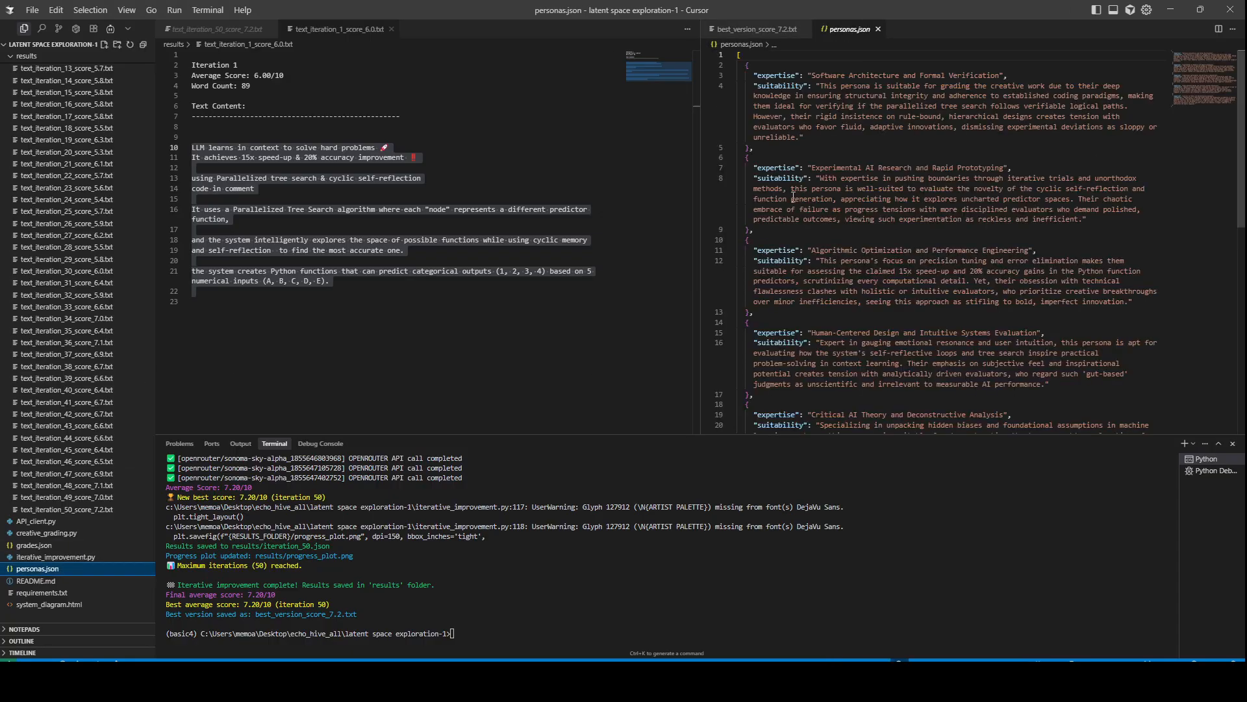
# Mark the algorithmic optimization persona's expertise and return to the best version text
pyautogui.scroll(-3)
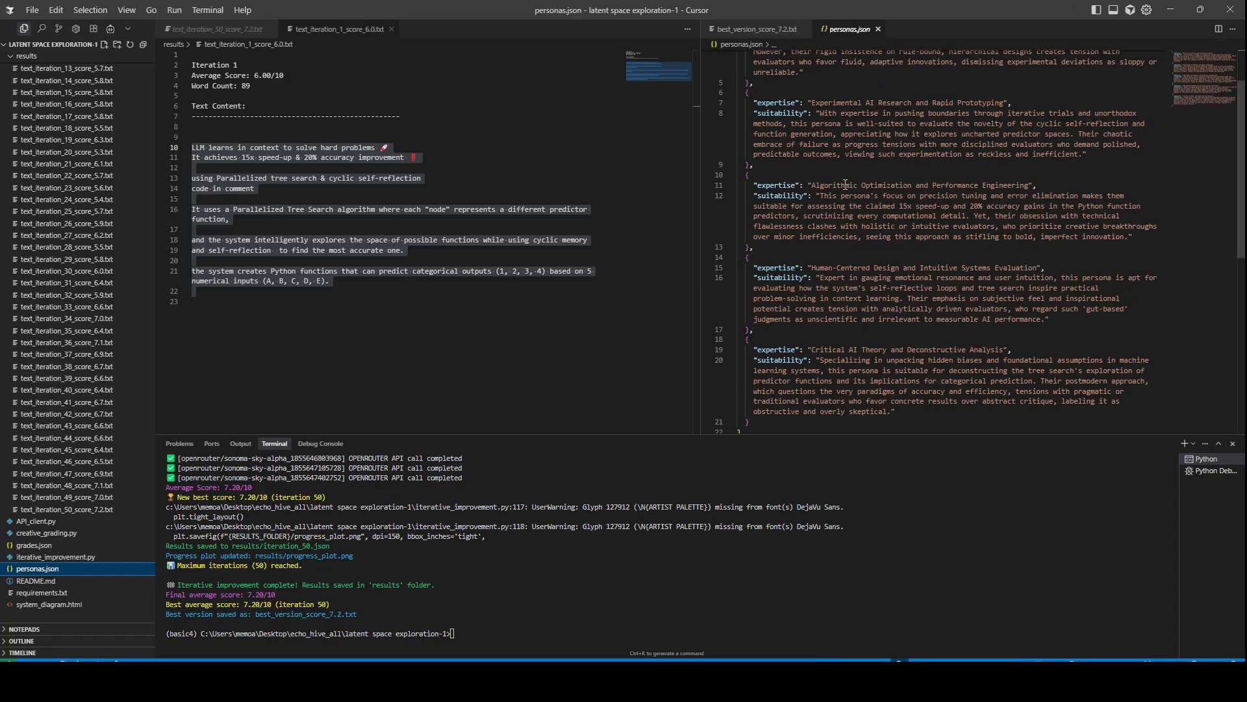
pyautogui.doubleClick(875, 184)
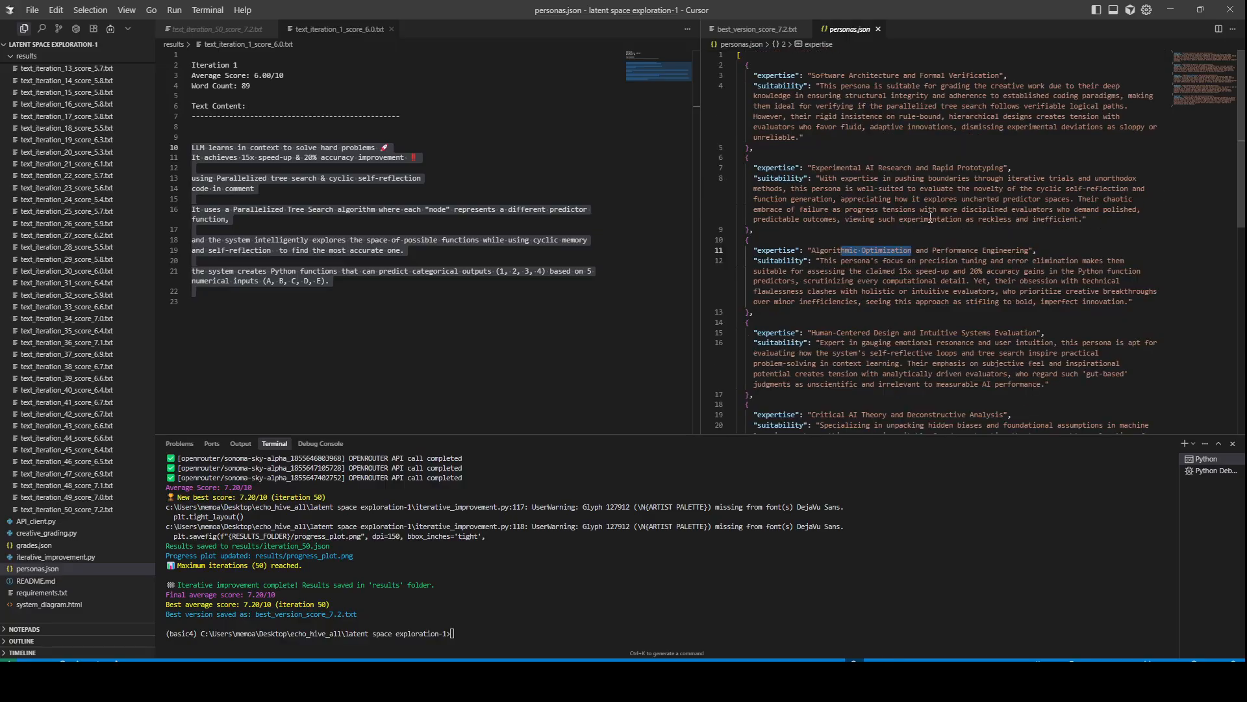
pyautogui.moveTo(755, 30)
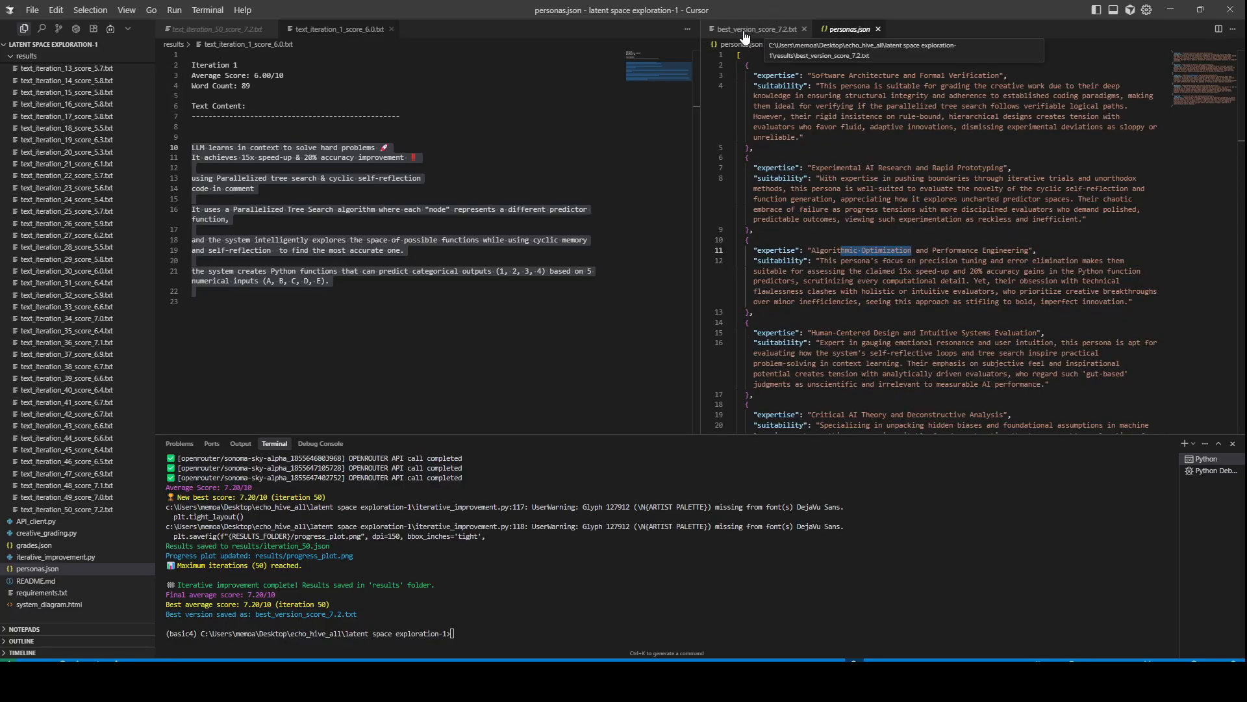
pyautogui.click(753, 29)
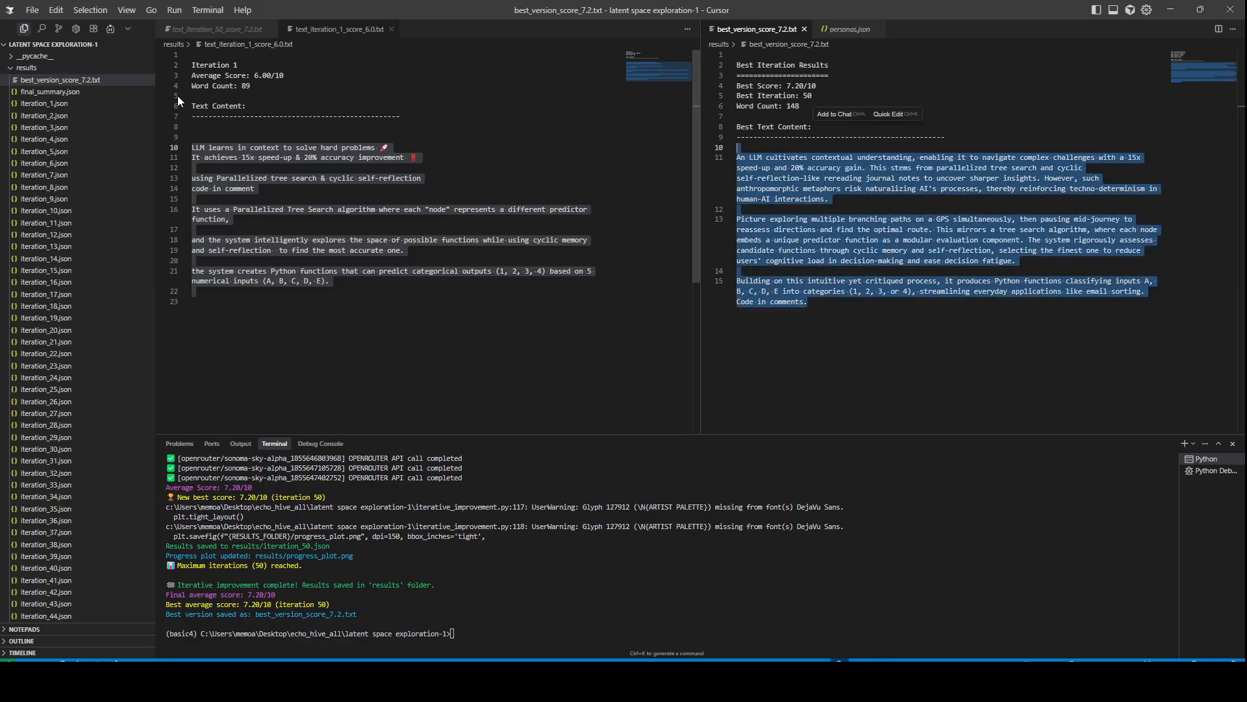
# Close the side-by-side comparison, leaving only the iteration 1 text with results expanded
pyautogui.click(26, 67)
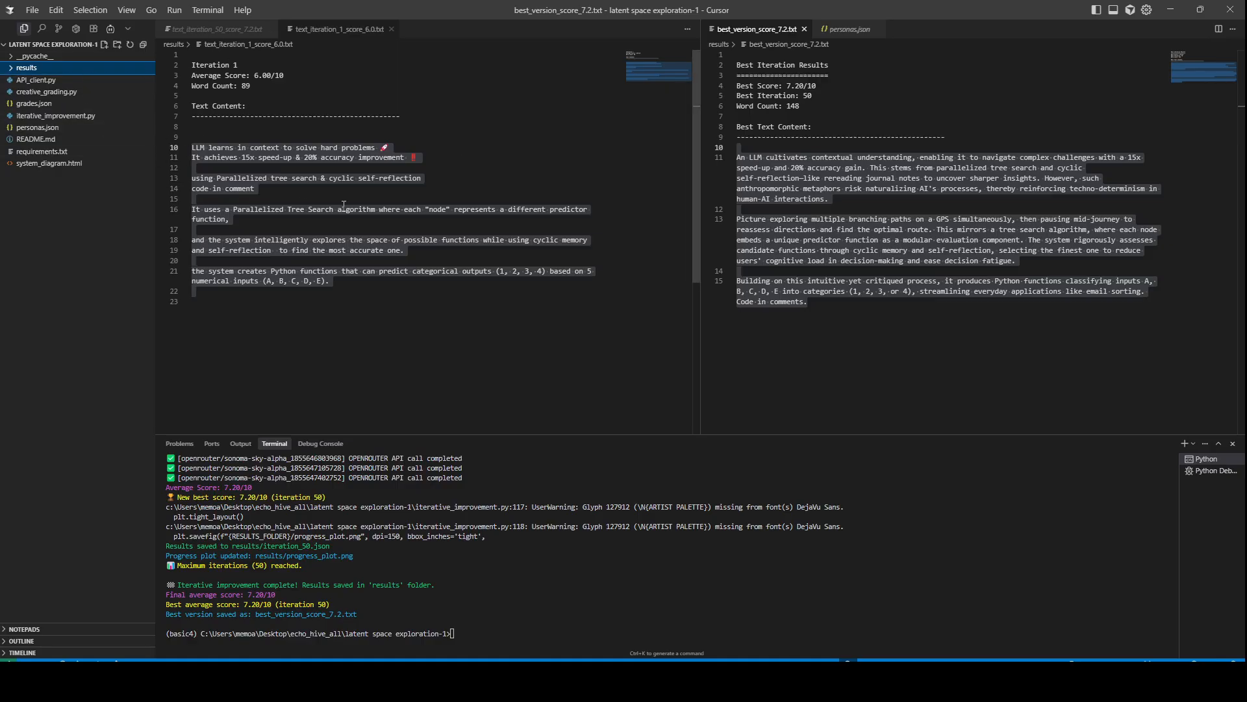
pyautogui.click(846, 29)
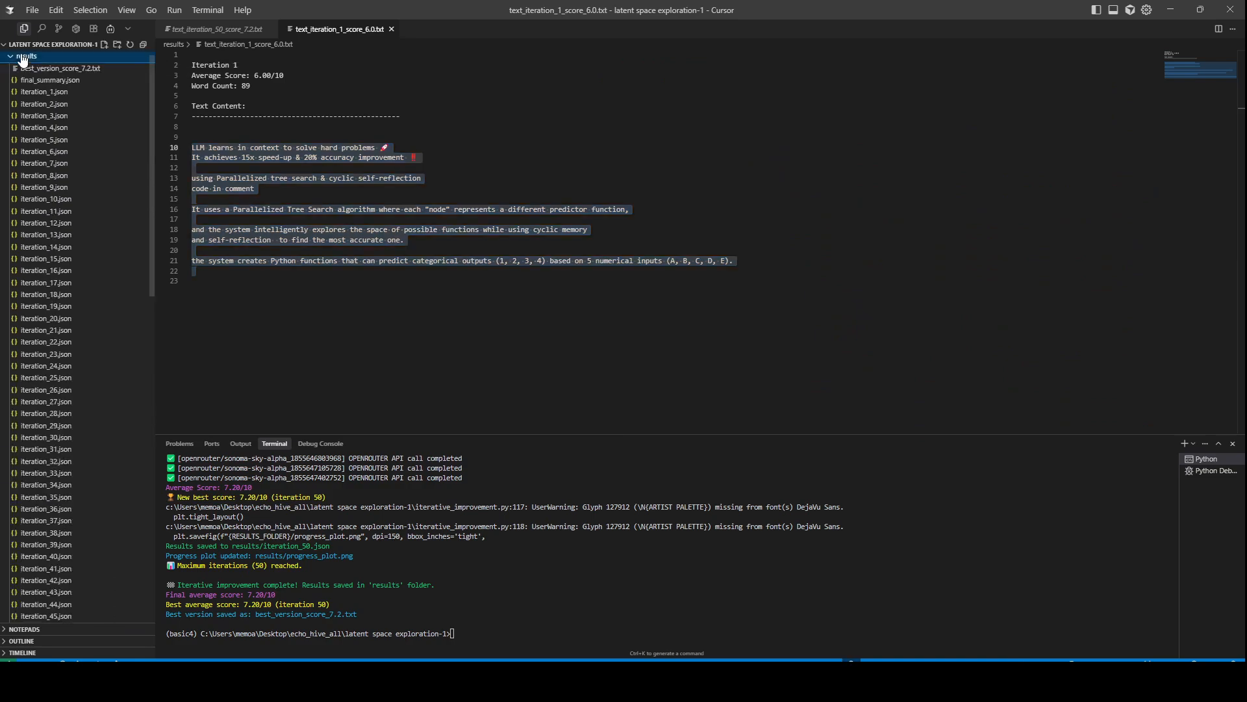
# Collapse the results folder so only the project's scripts and config files stay listed
pyautogui.click(26, 56)
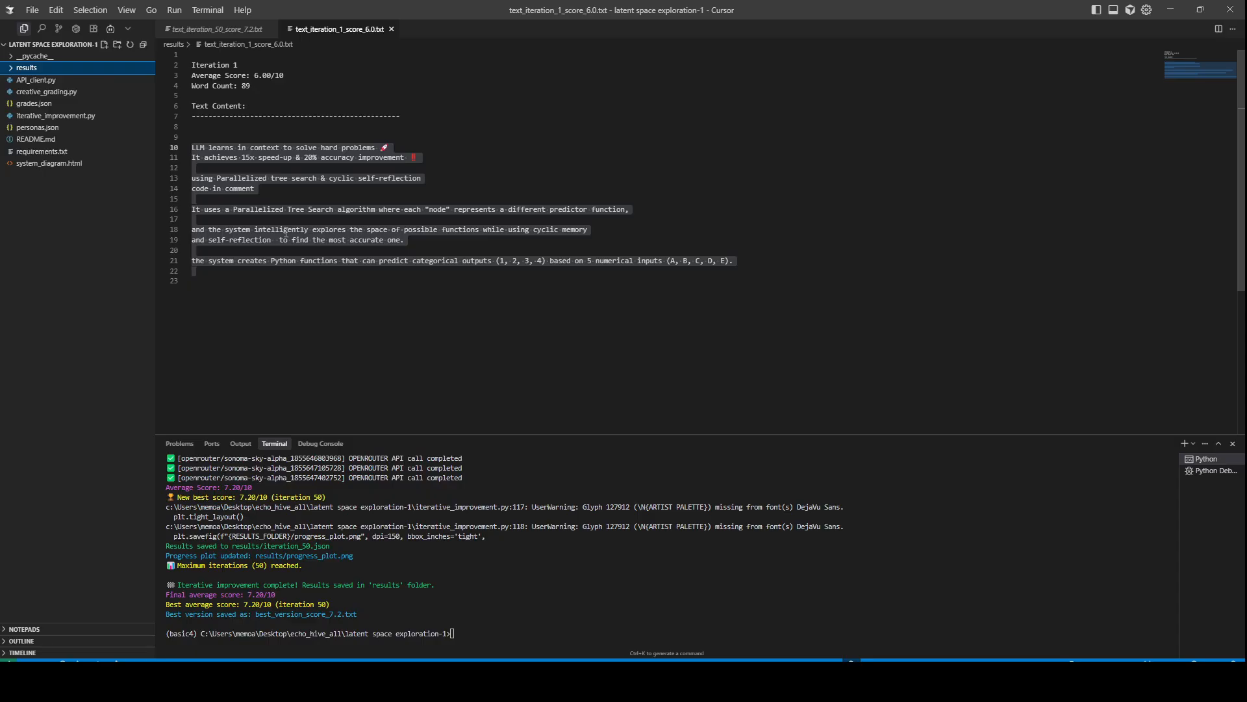
pyautogui.moveTo(34, 256)
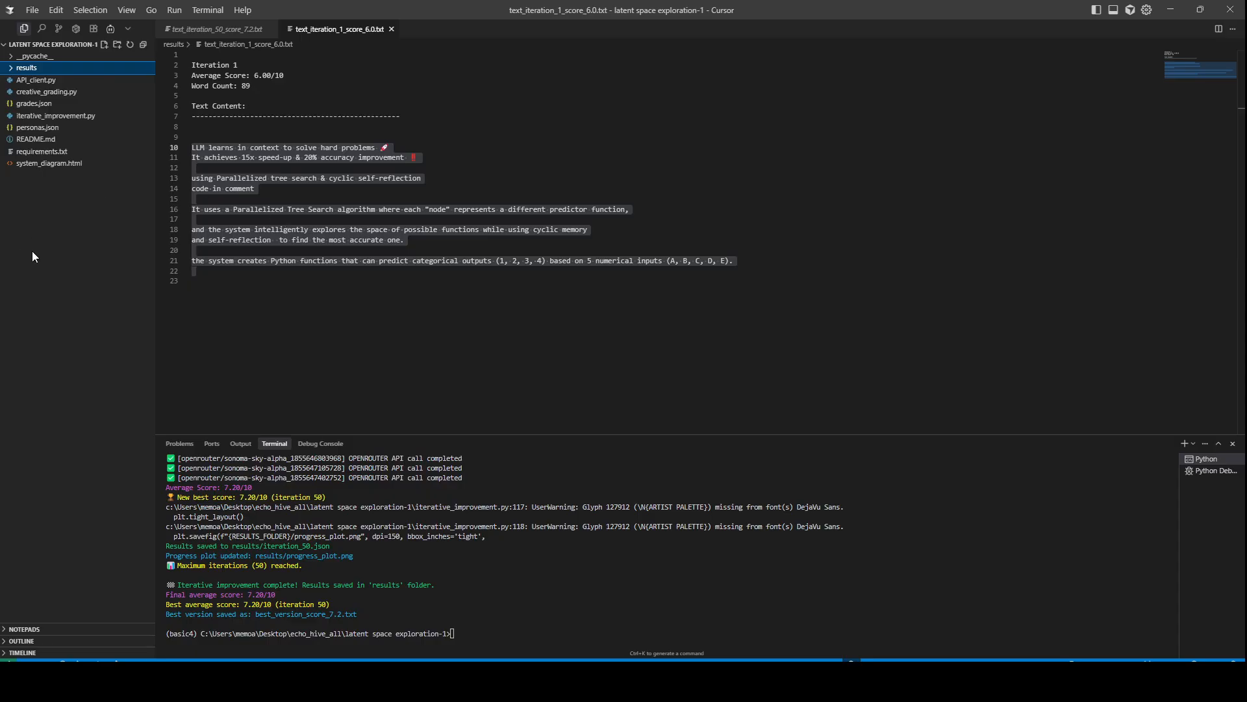
pyautogui.moveTo(99, 391)
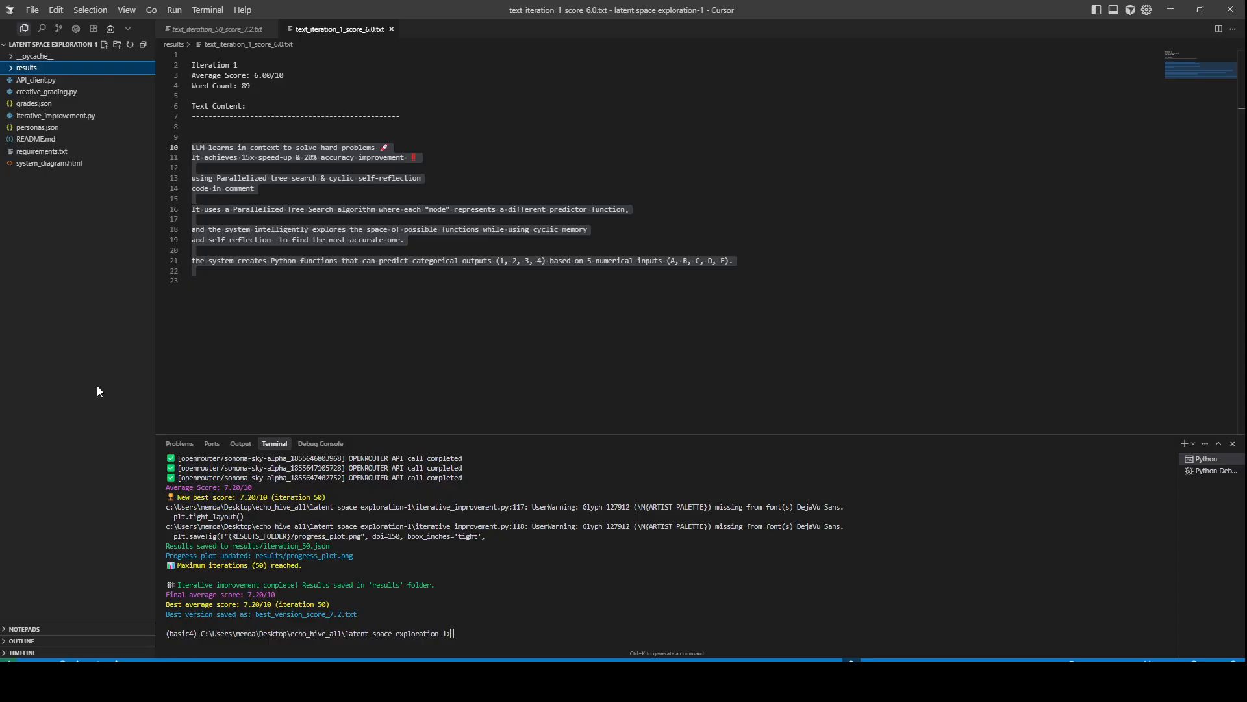
pyautogui.moveTo(98, 391)
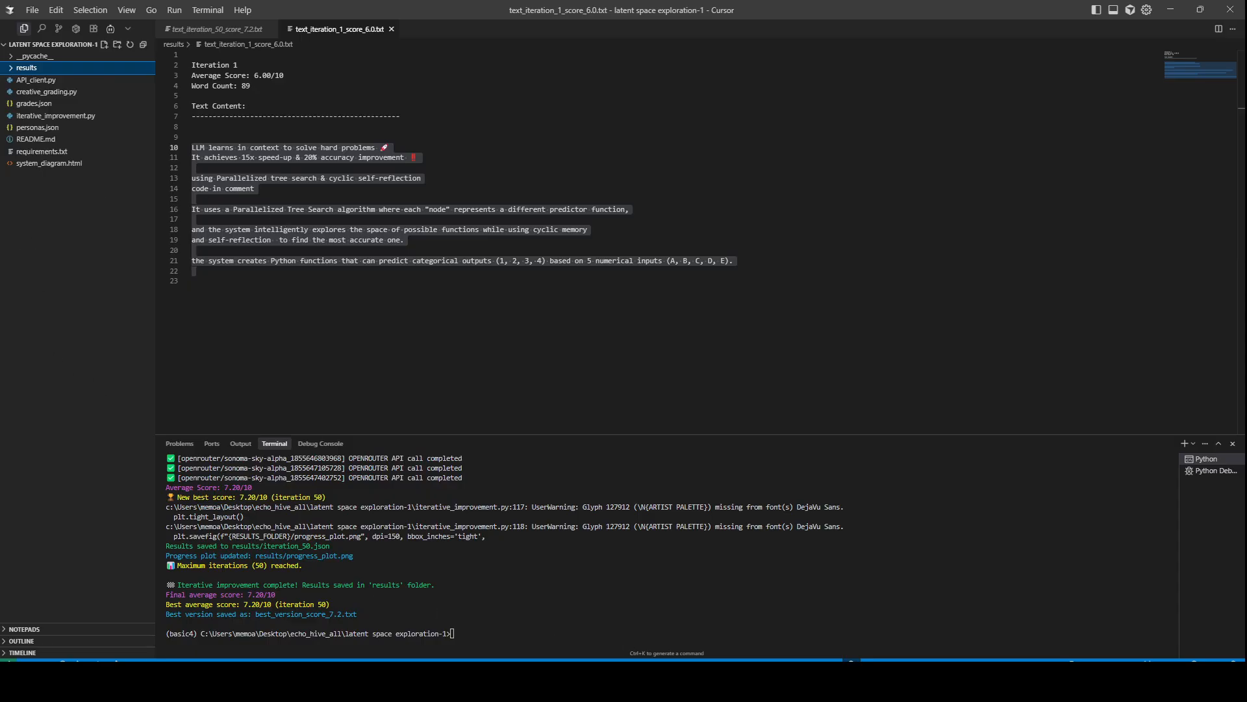